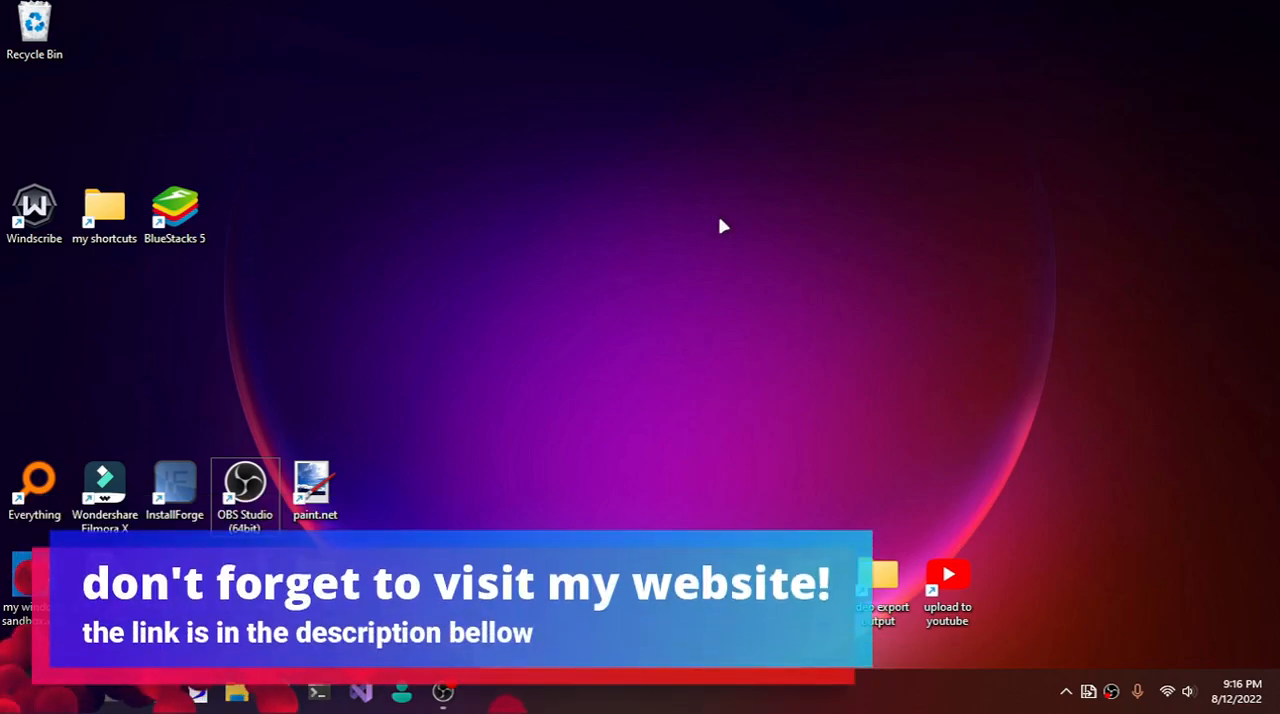
Open the Windows search panel from the taskbar Search icon.
{"action": "left_click", "coordinate": [29, 691]}
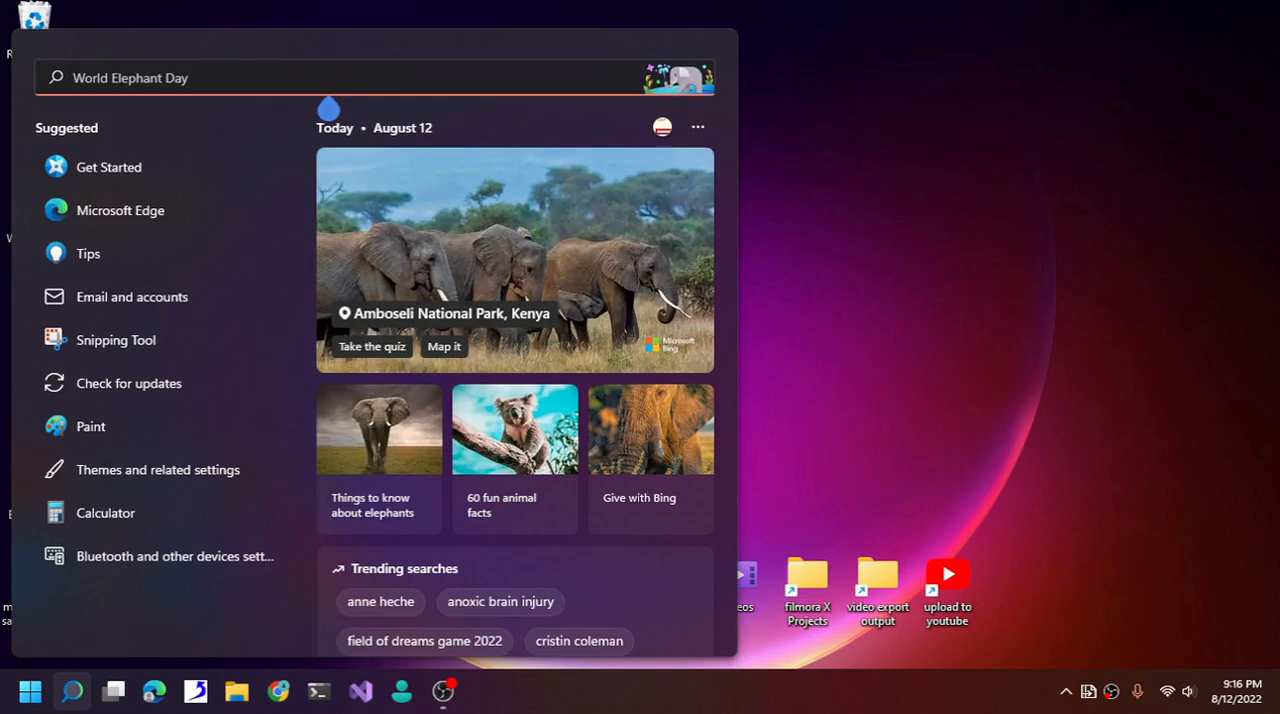
Search Windows for 'greentexty' and open the app's file location.
{"action": "type", "text": "phos"}
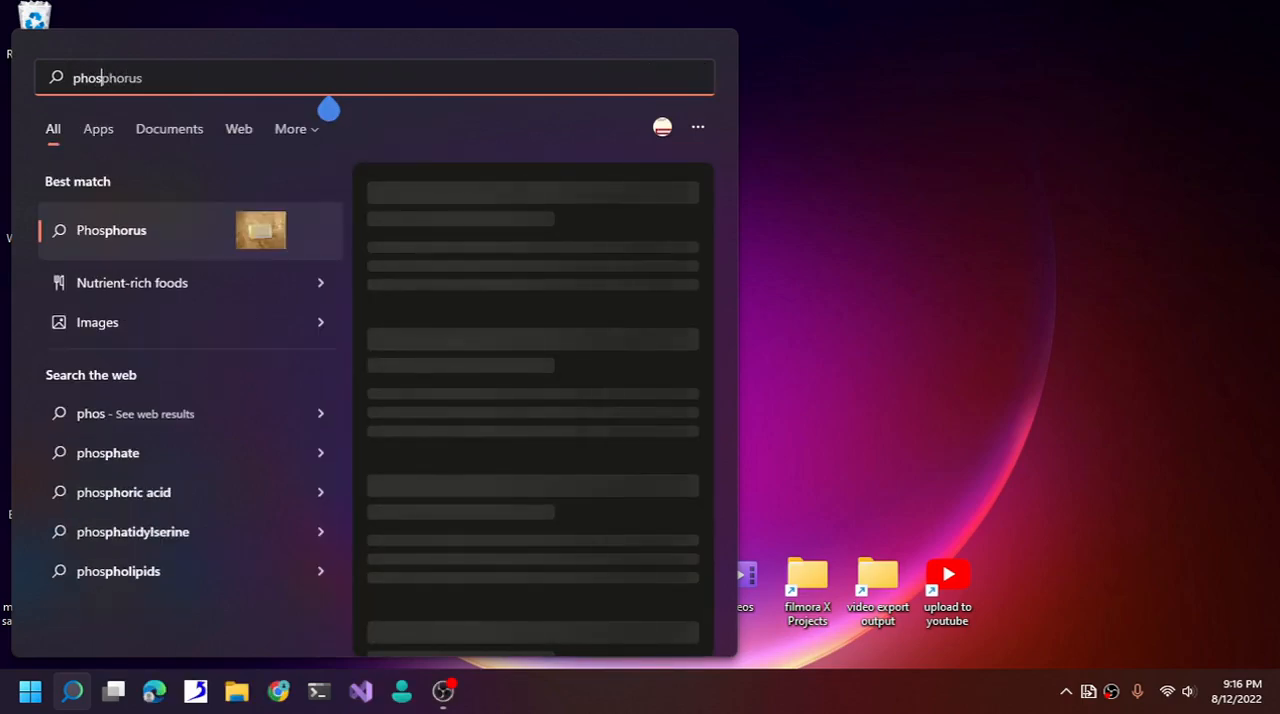
{"action": "type", "text": "greentexty"}
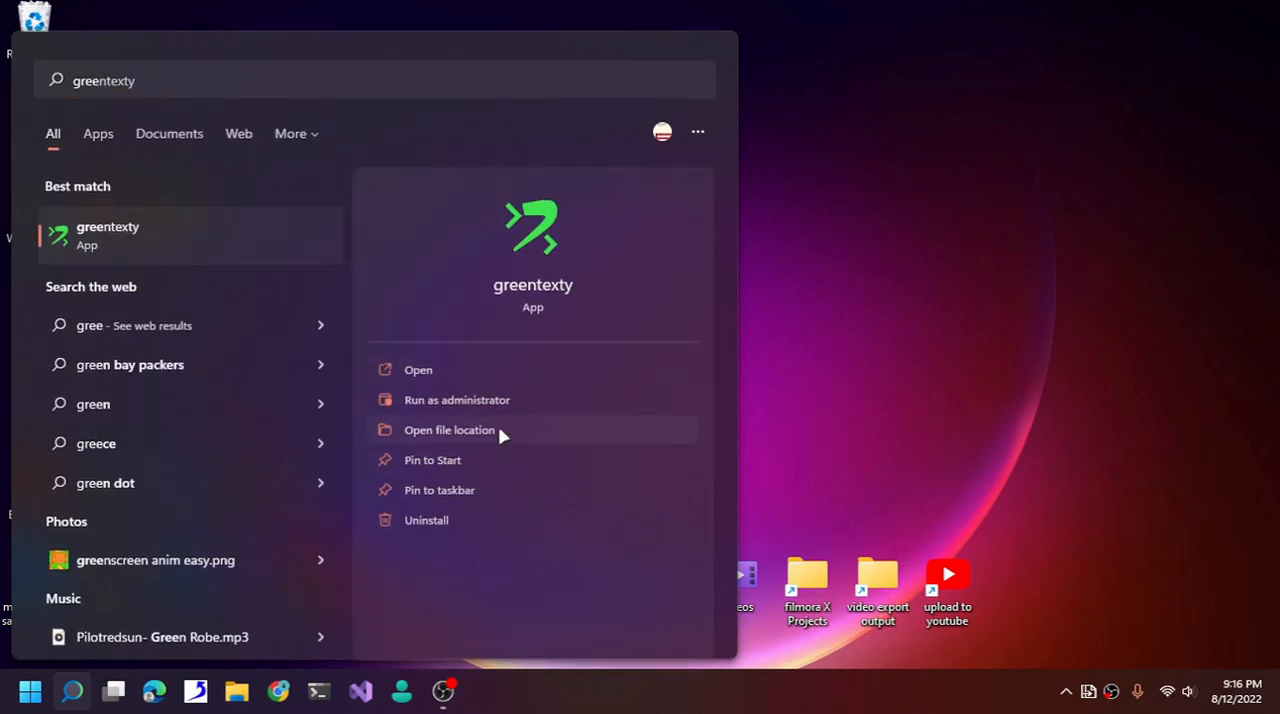
{"action": "left_click", "coordinate": [449, 430]}
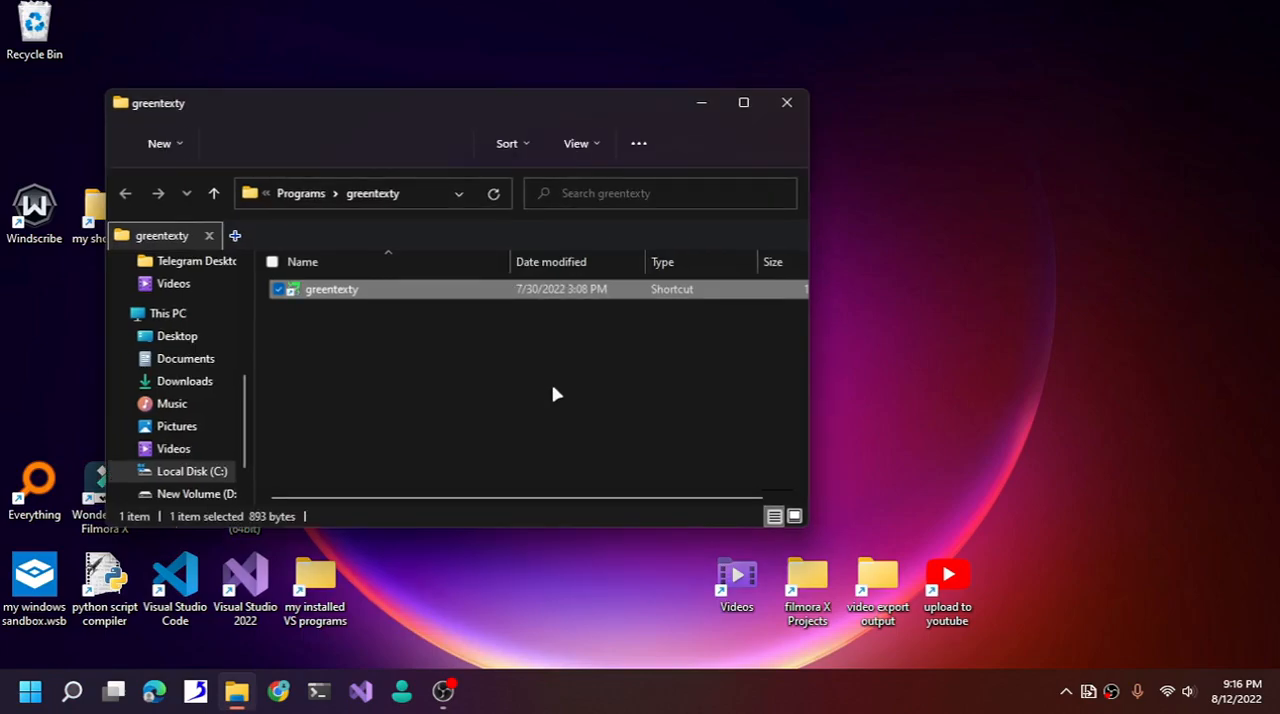
Reach the Greentexty install folder in Large icons view and check Greentexty.exe's Properties.
{"action": "right_click", "coordinate": [331, 289]}
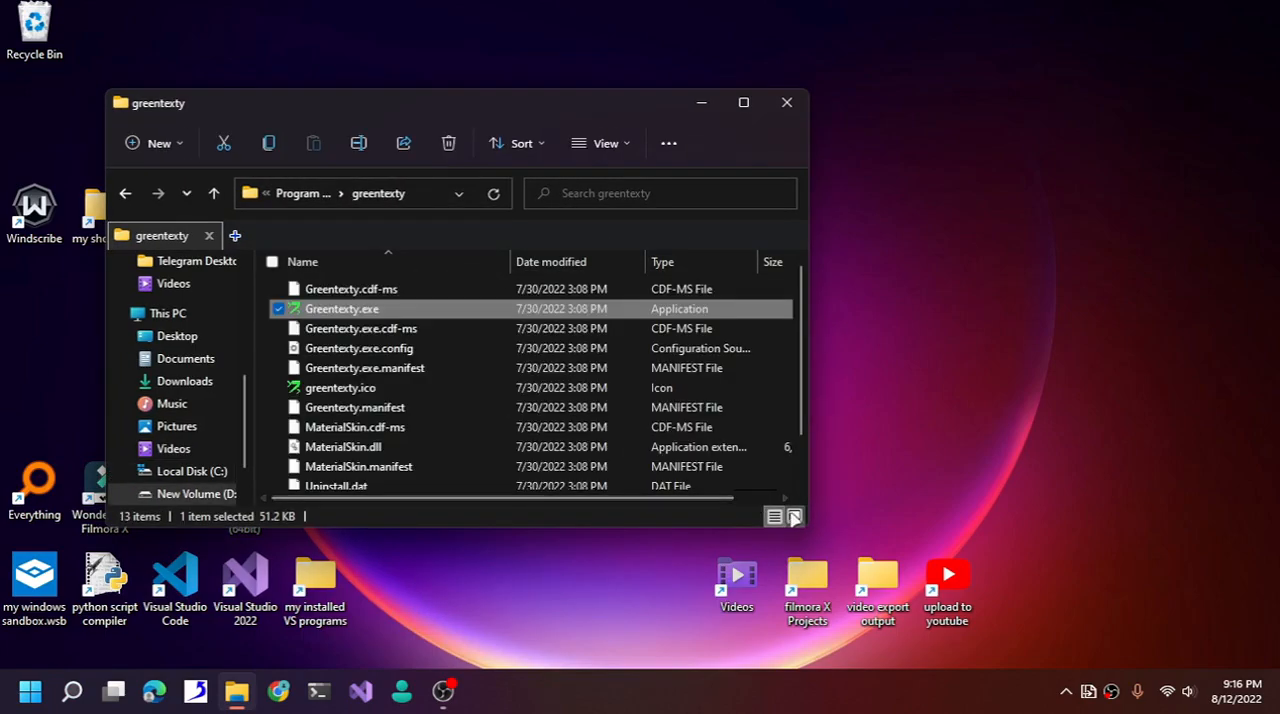
{"action": "left_click", "coordinate": [795, 516]}
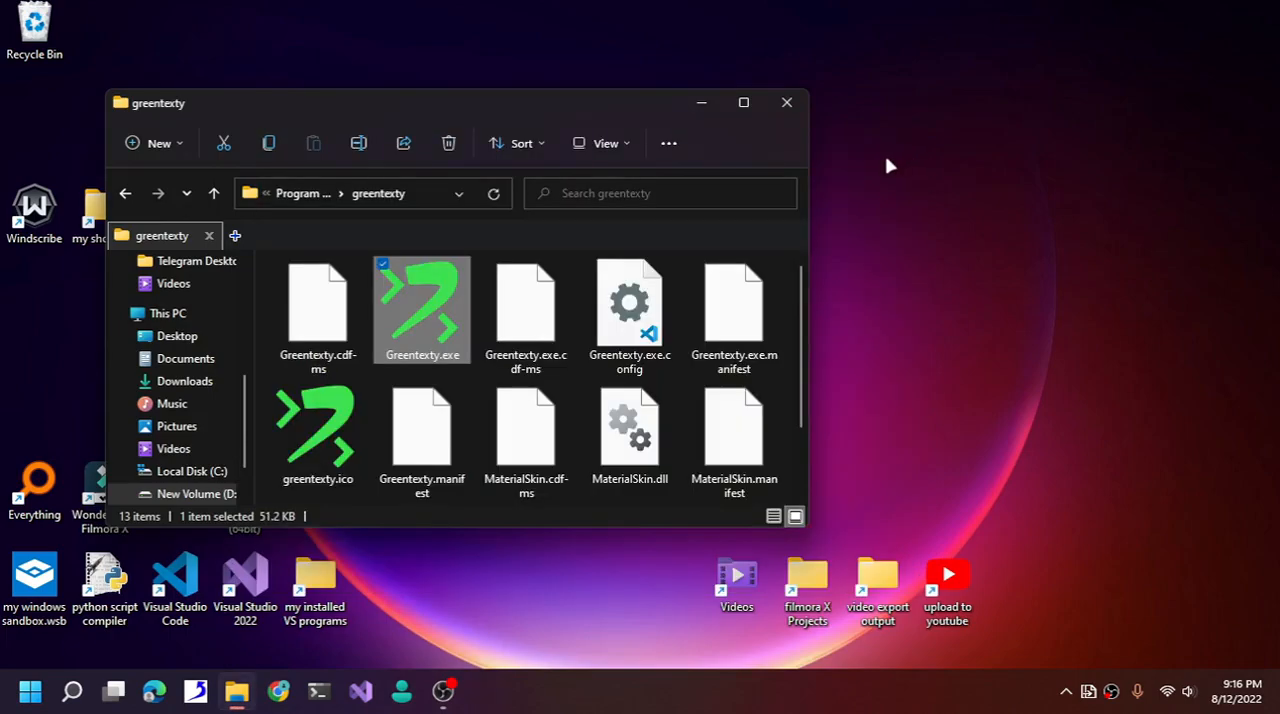
{"action": "mouse_move", "coordinate": [705, 249]}
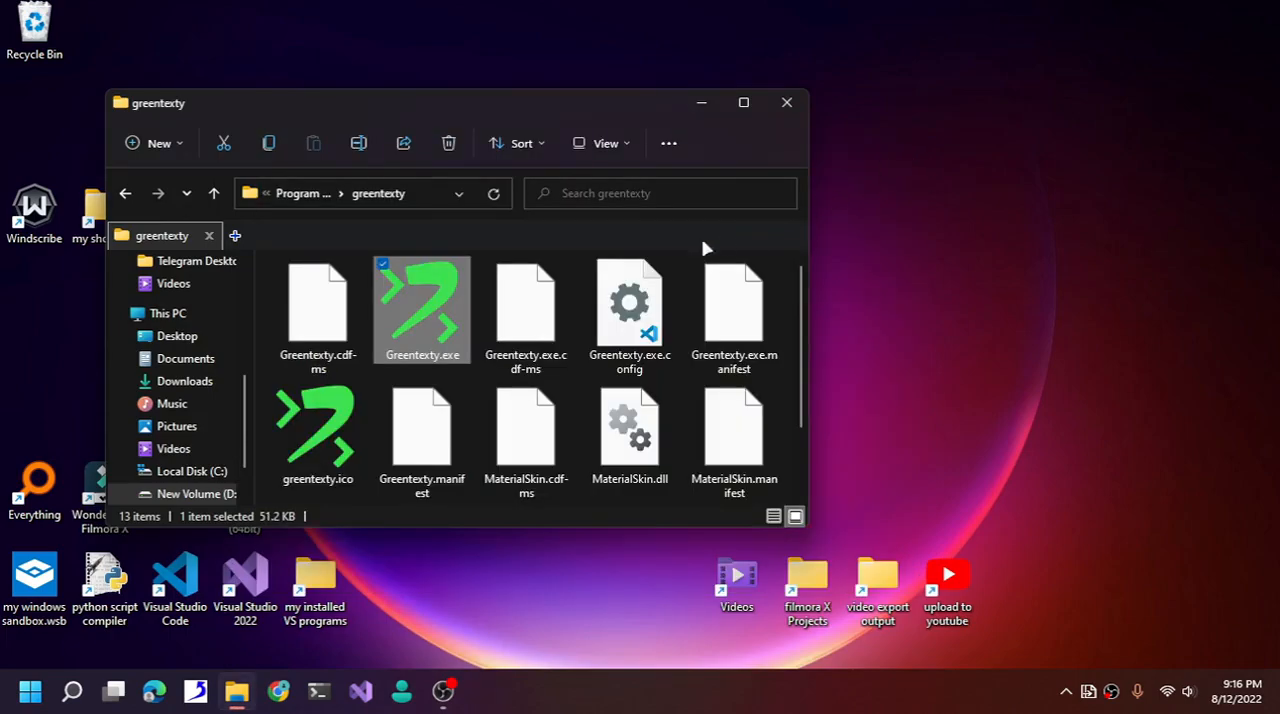
{"action": "mouse_move", "coordinate": [430, 315]}
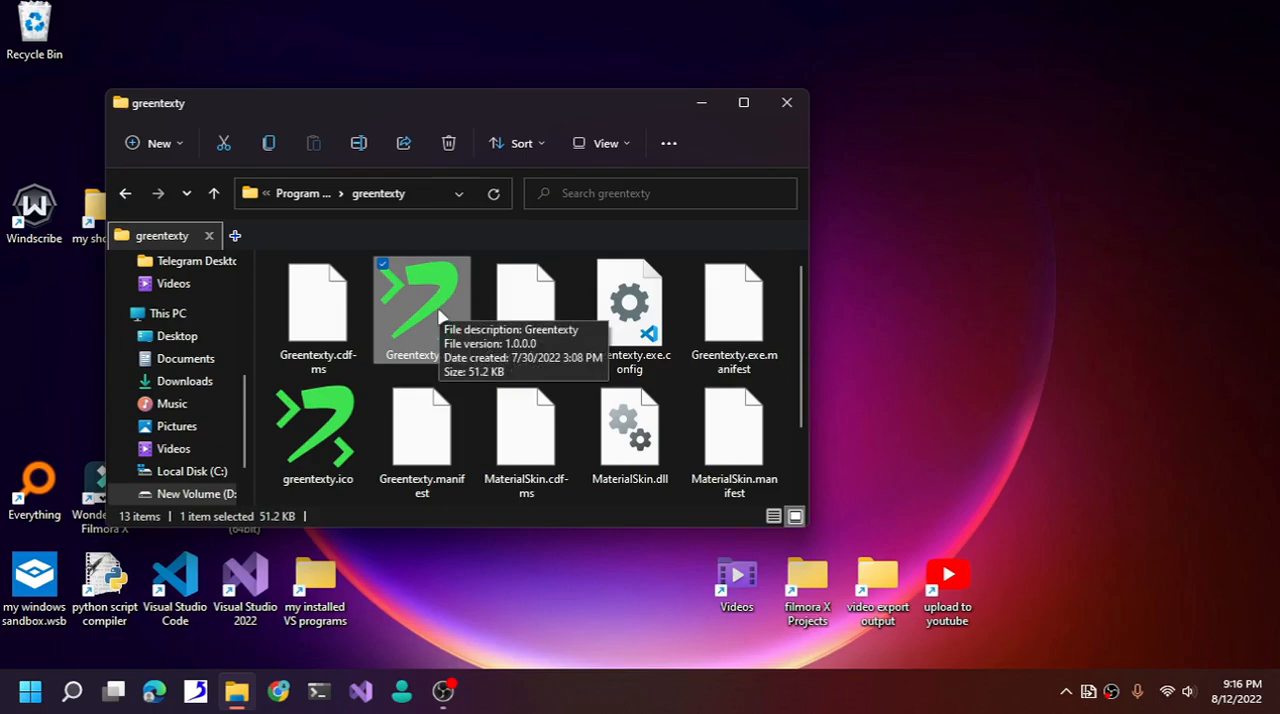
{"action": "mouse_move", "coordinate": [440, 328]}
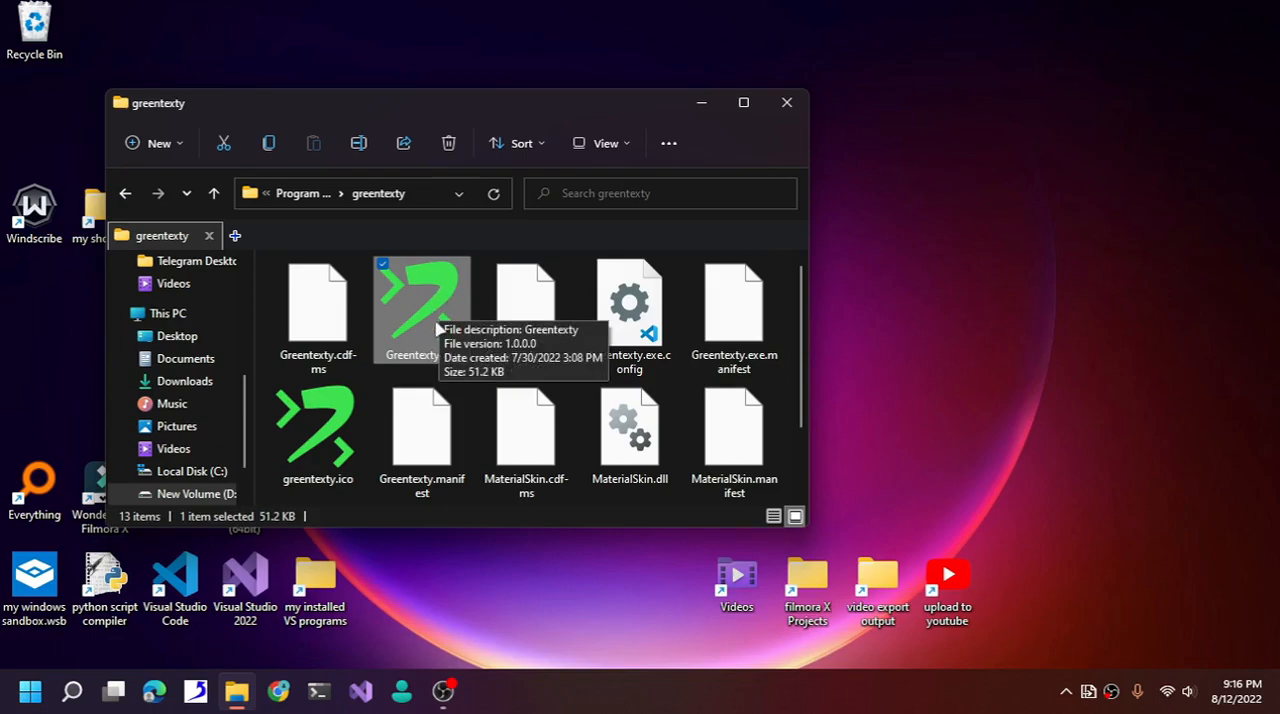
{"action": "right_click", "coordinate": [421, 310]}
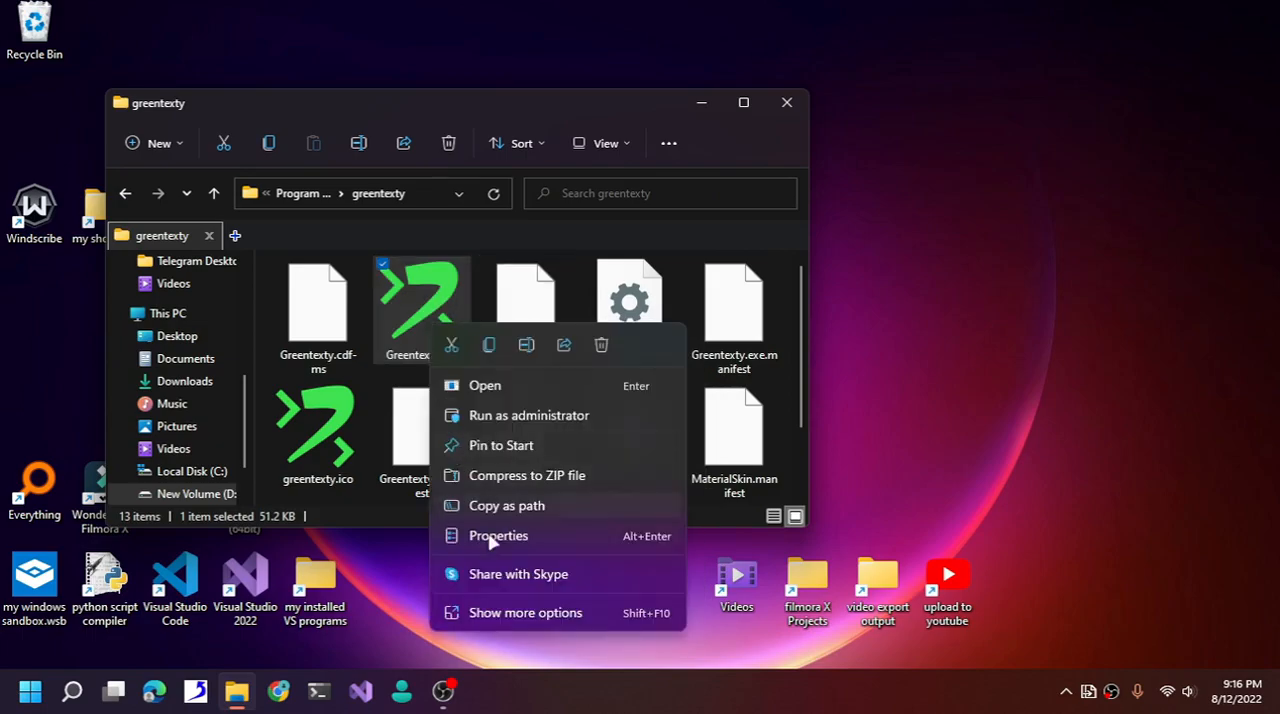
{"action": "left_click", "coordinate": [498, 536]}
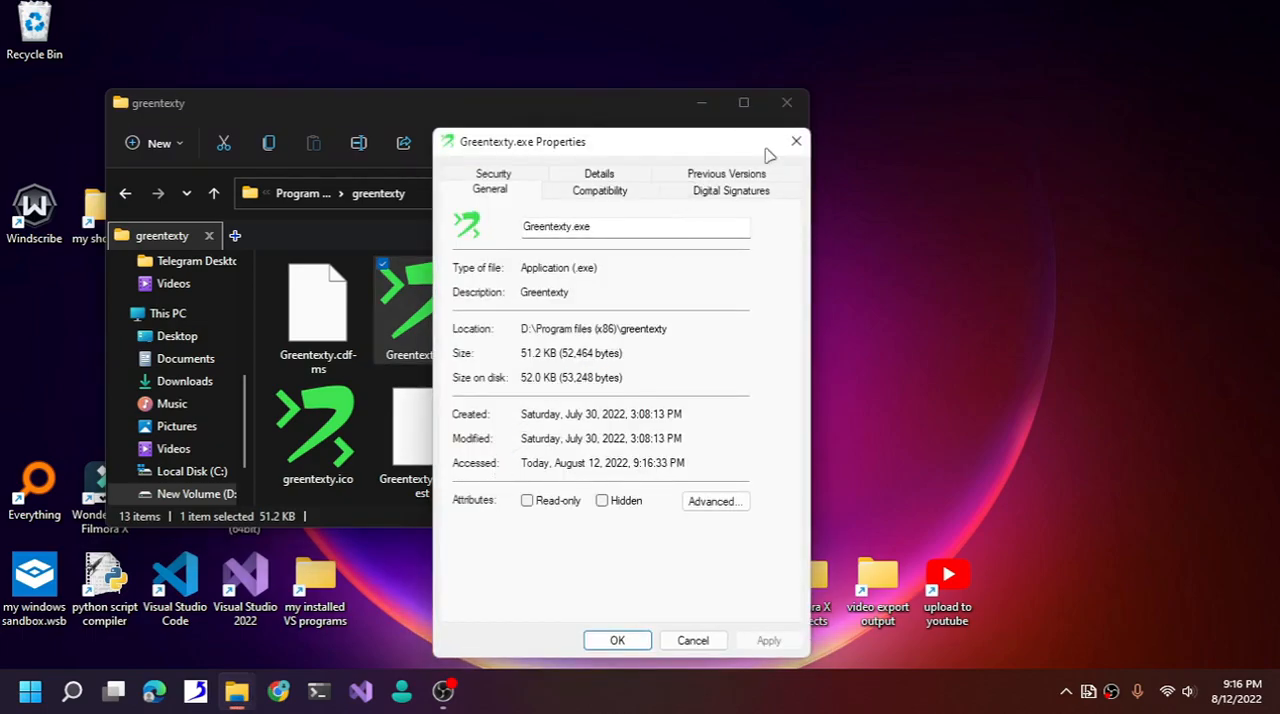
{"action": "left_click", "coordinate": [726, 173]}
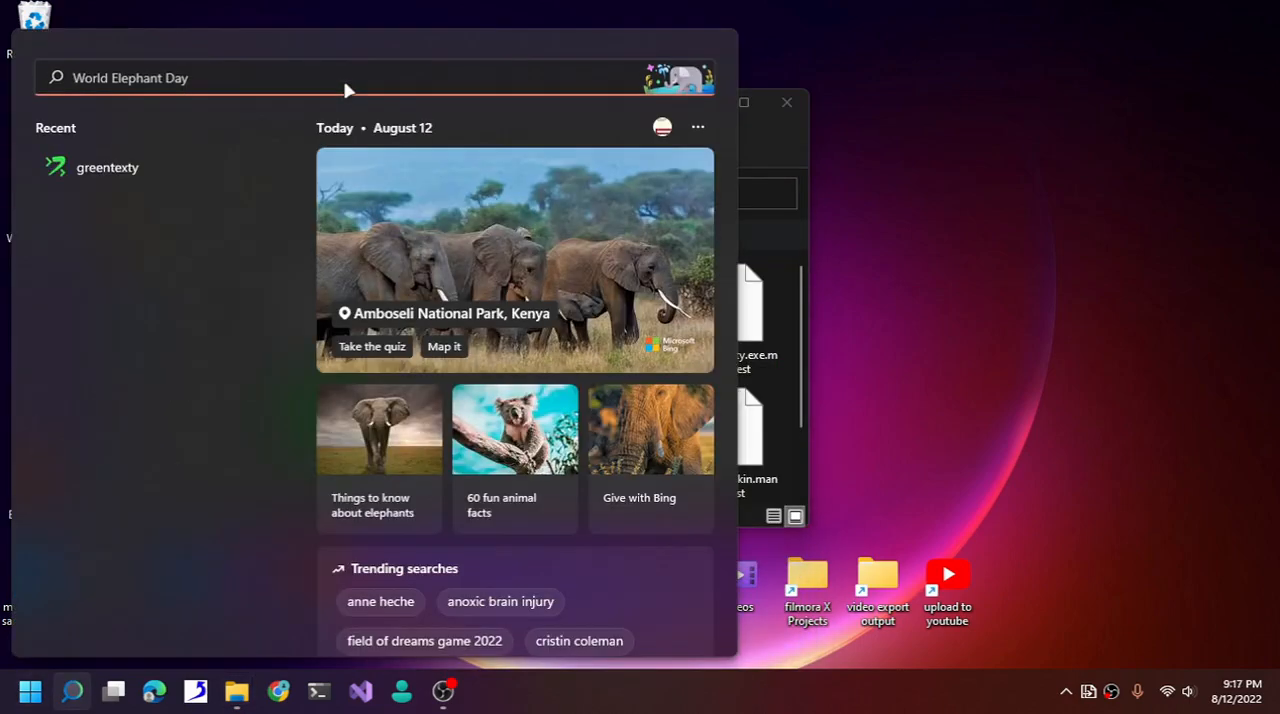
{"action": "type", "text": "icone"}
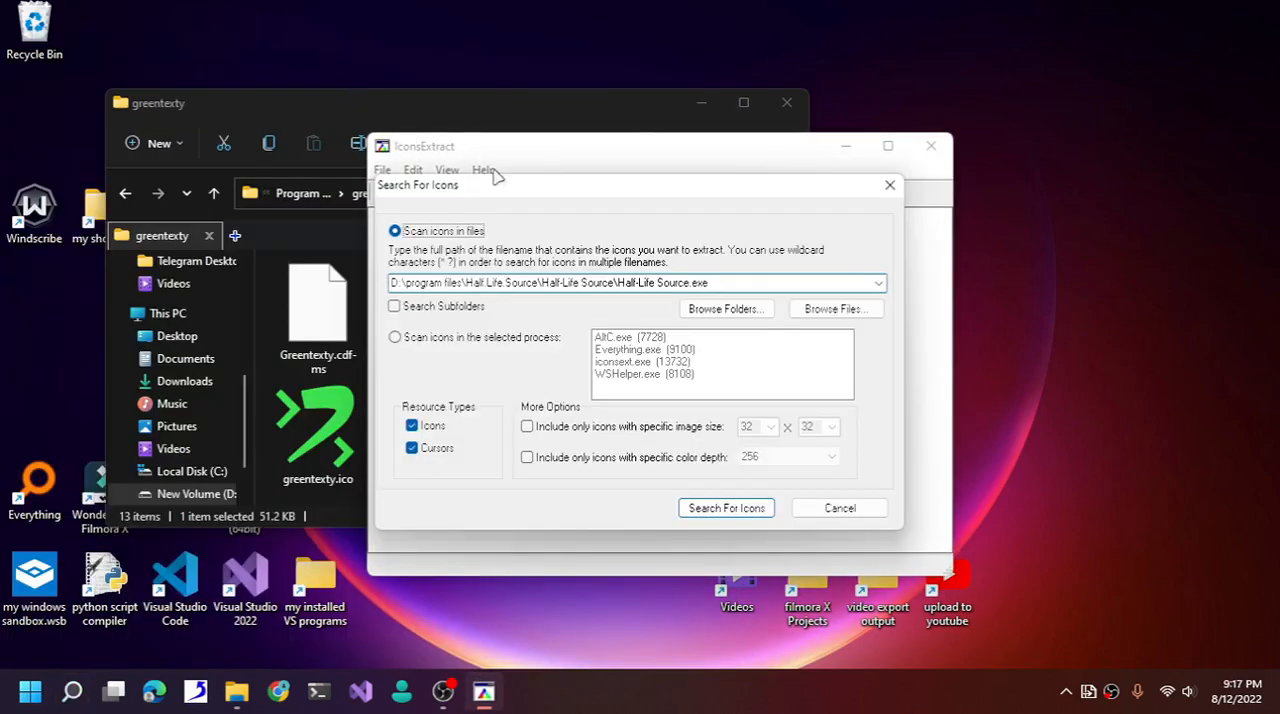
{"action": "mouse_move", "coordinate": [480, 183]}
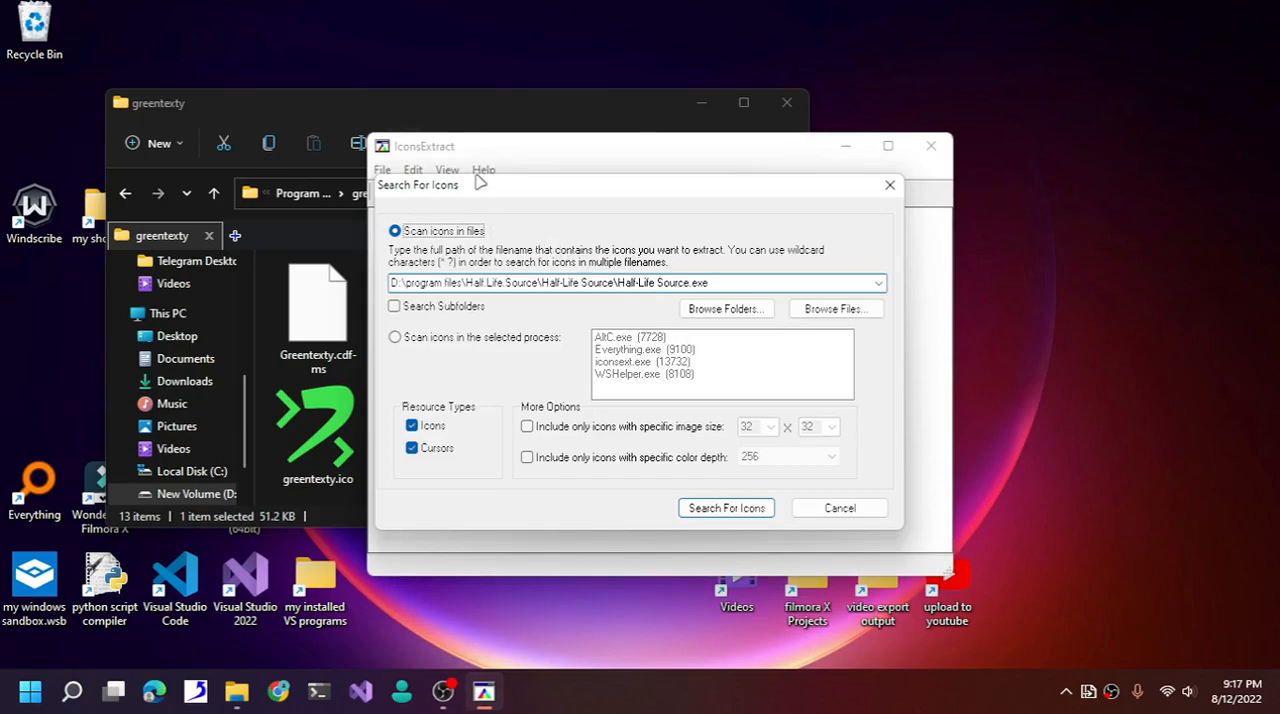
{"action": "left_click", "coordinate": [838, 507]}
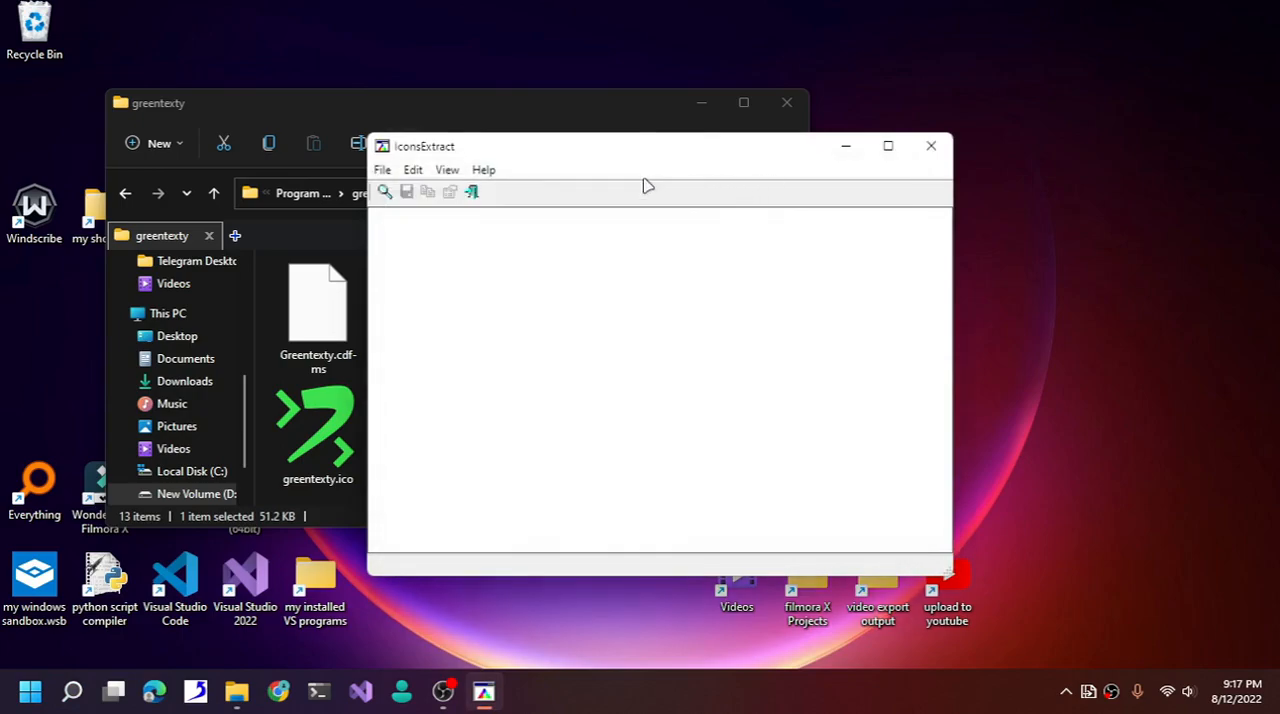
{"action": "mouse_move", "coordinate": [594, 133]}
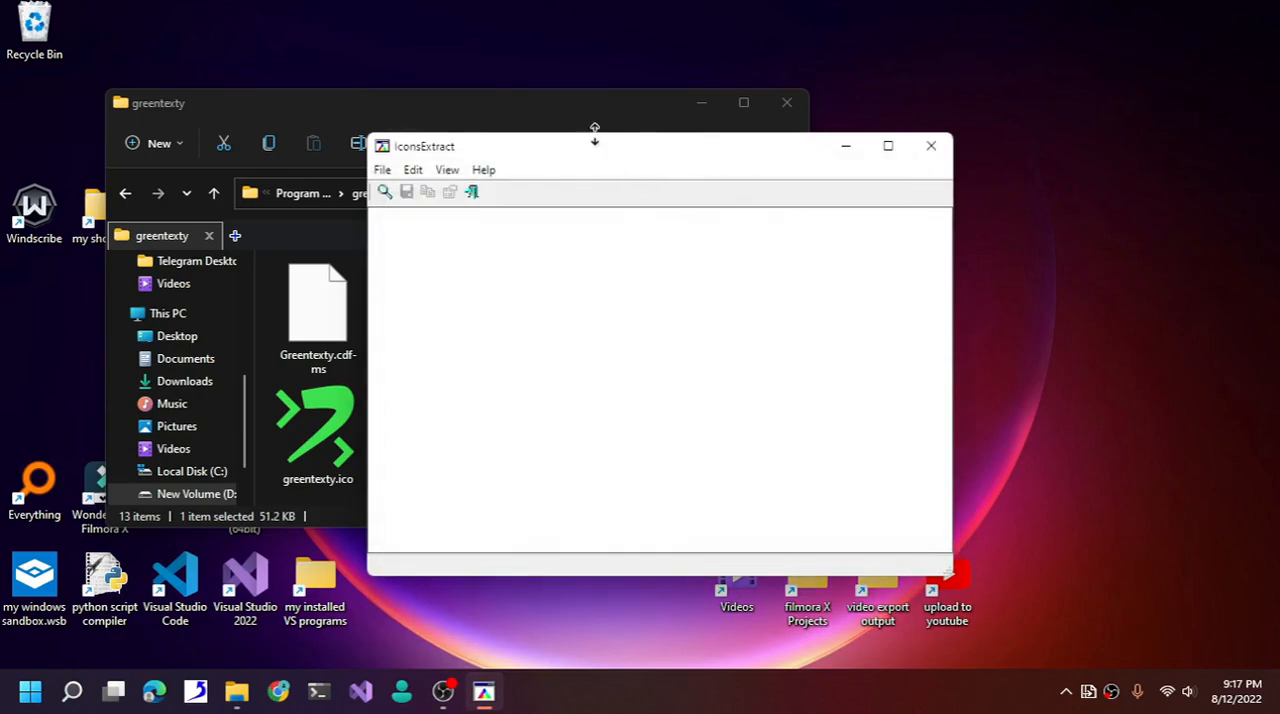
{"action": "left_click_drag", "start_coordinate": [595, 146], "coordinate": [455, 177]}
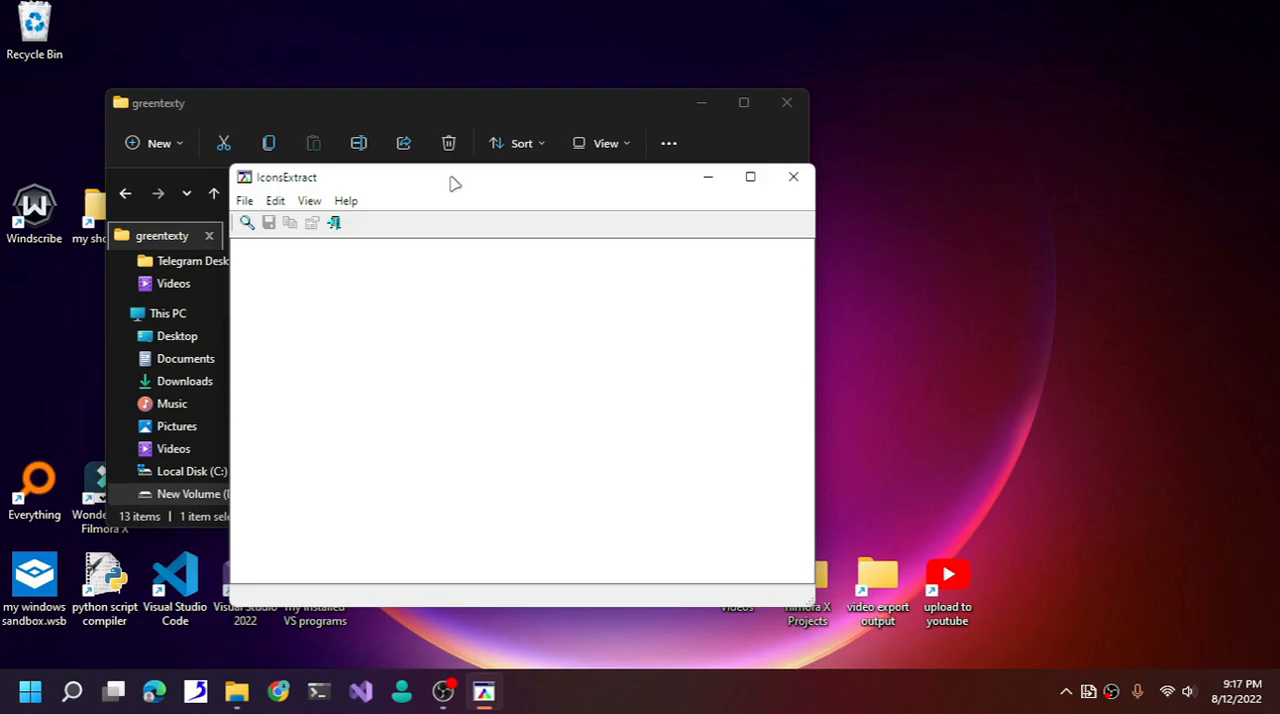
{"action": "left_click", "coordinate": [243, 200]}
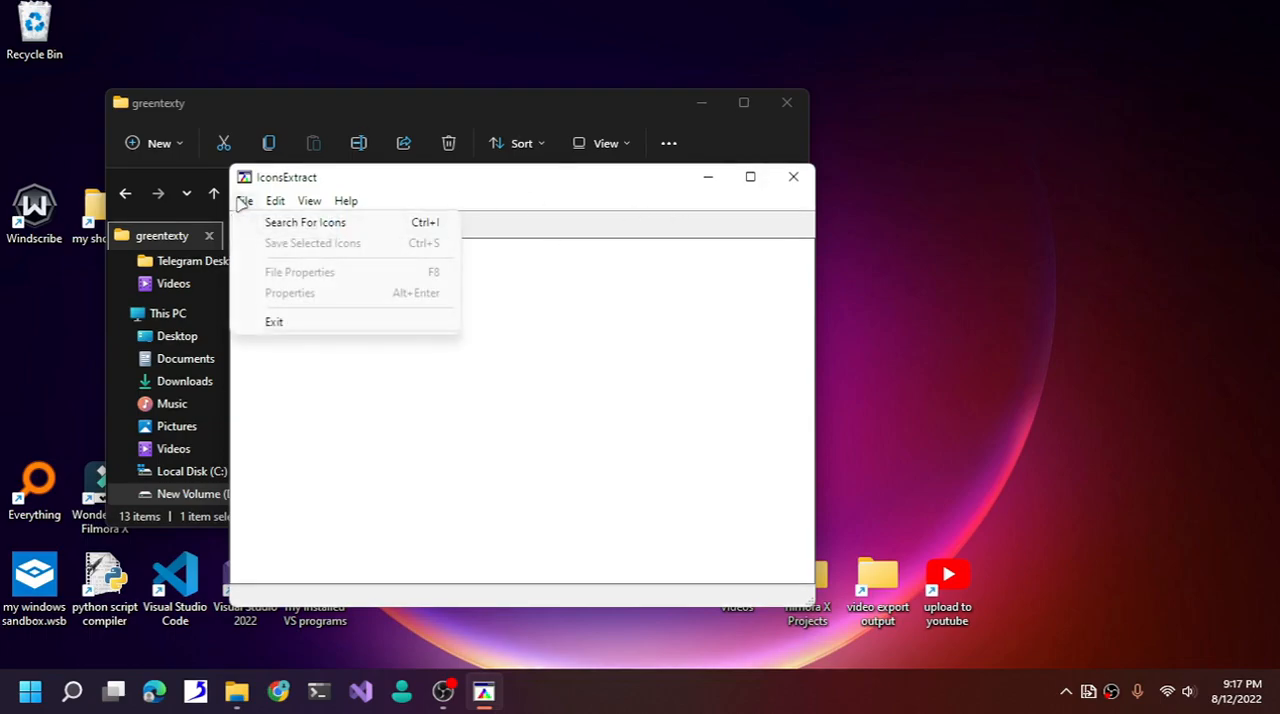
{"action": "left_click", "coordinate": [305, 222]}
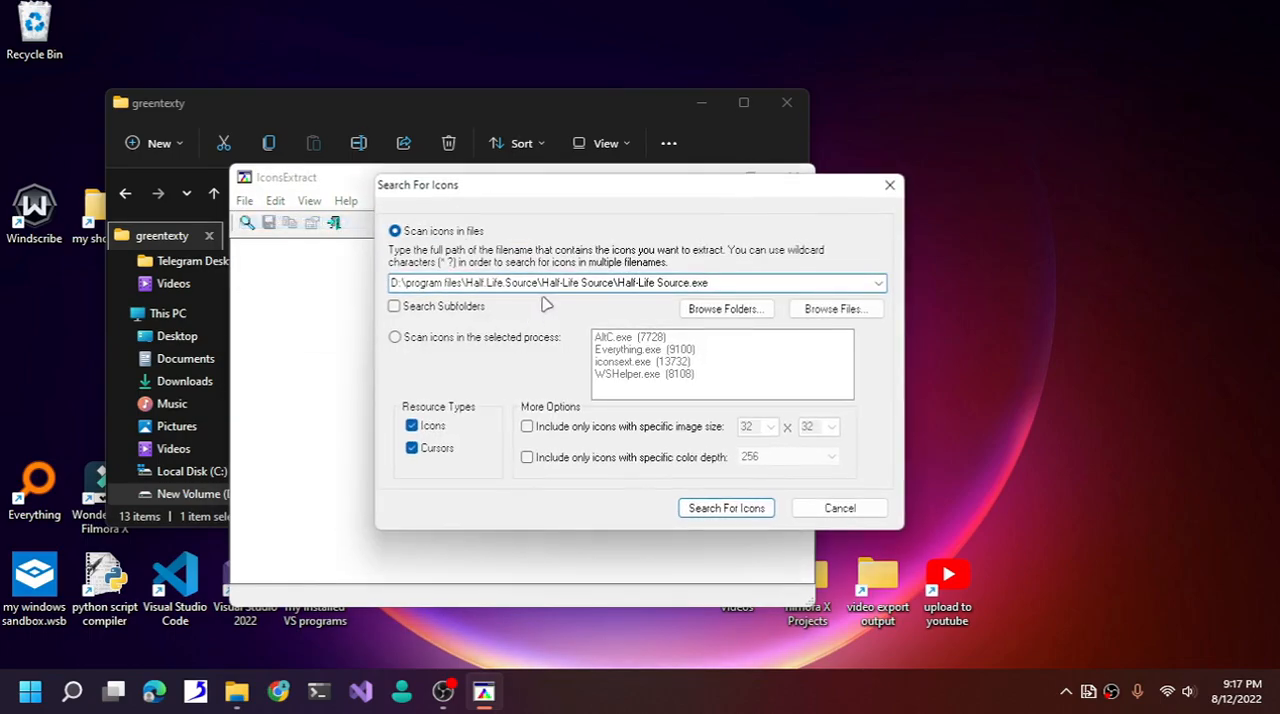
{"action": "mouse_move", "coordinate": [883, 219]}
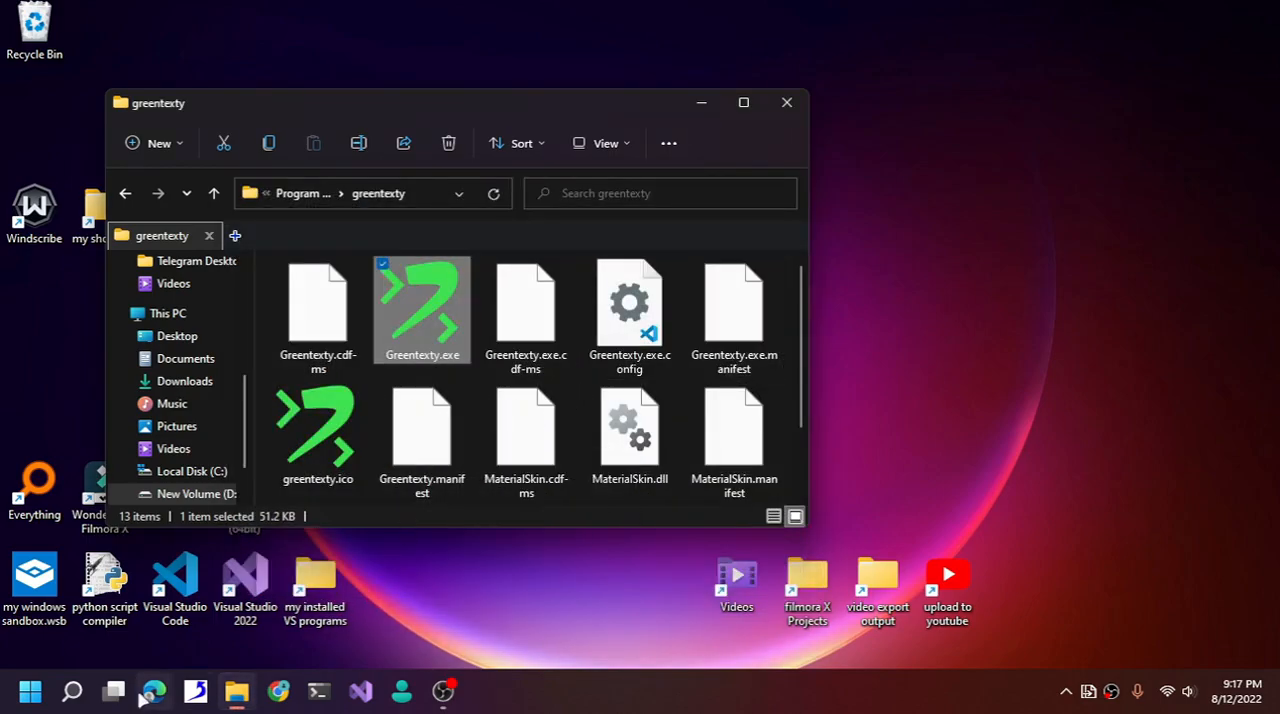
Search Google for 'iconextract' in Edge to find NirSoft's IconsExtract page.
{"action": "left_click", "coordinate": [153, 691]}
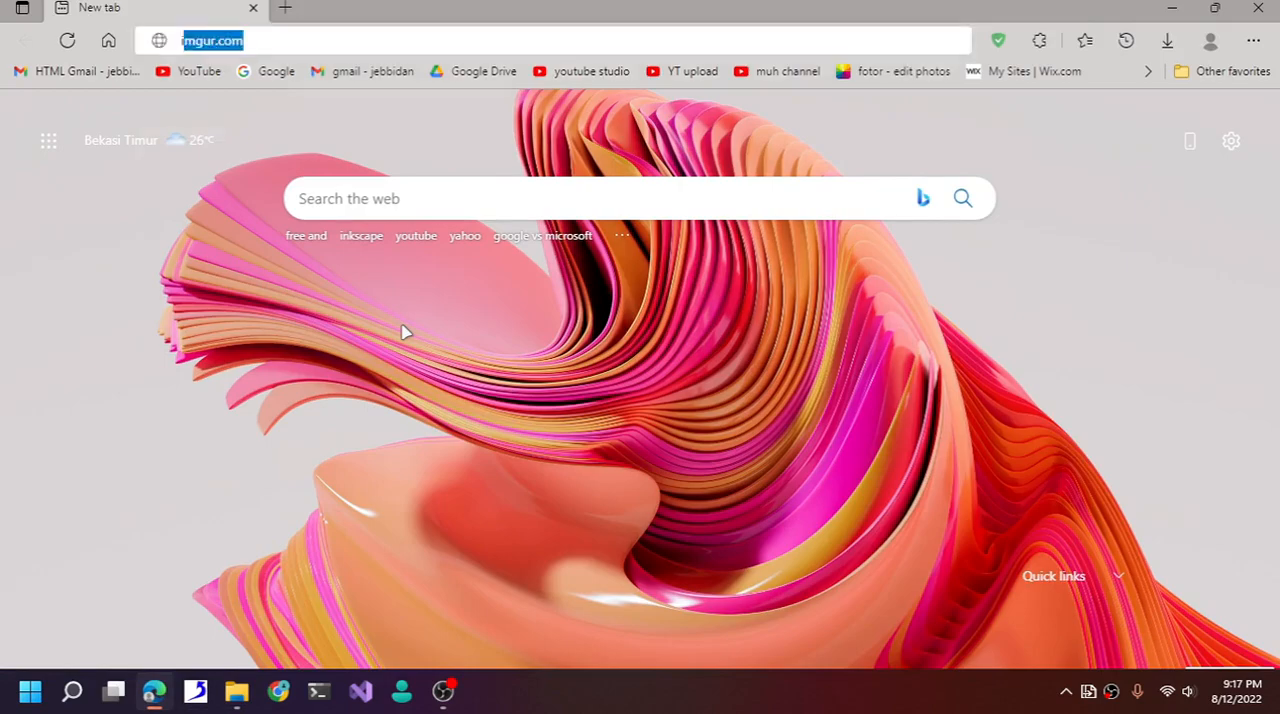
{"action": "type", "text": "iconf"}
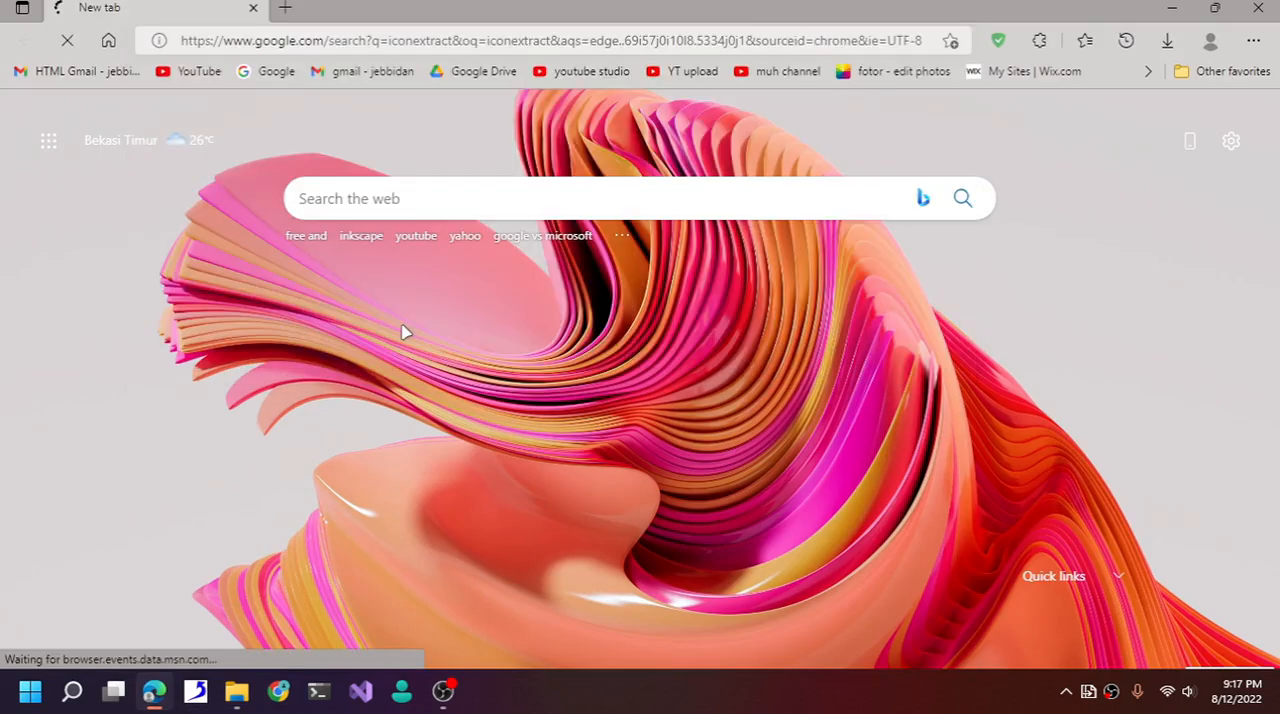
{"action": "left_click", "coordinate": [29, 691]}
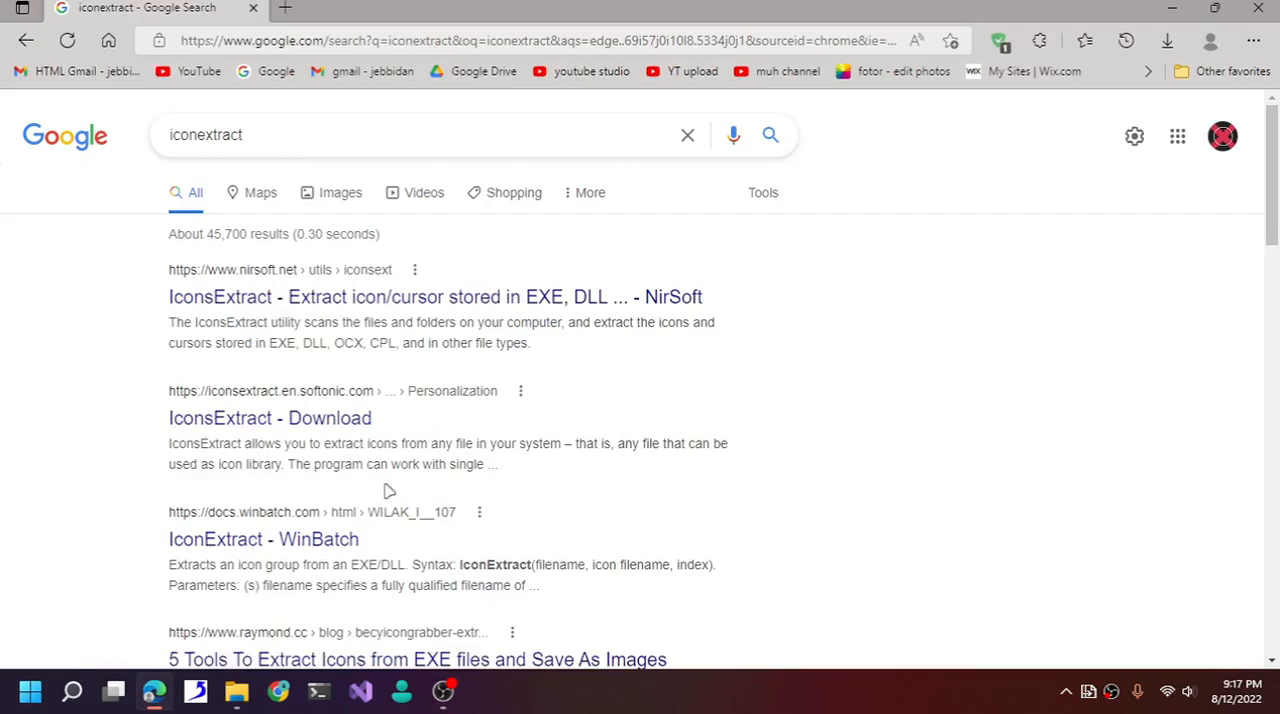
{"action": "mouse_move", "coordinate": [530, 675]}
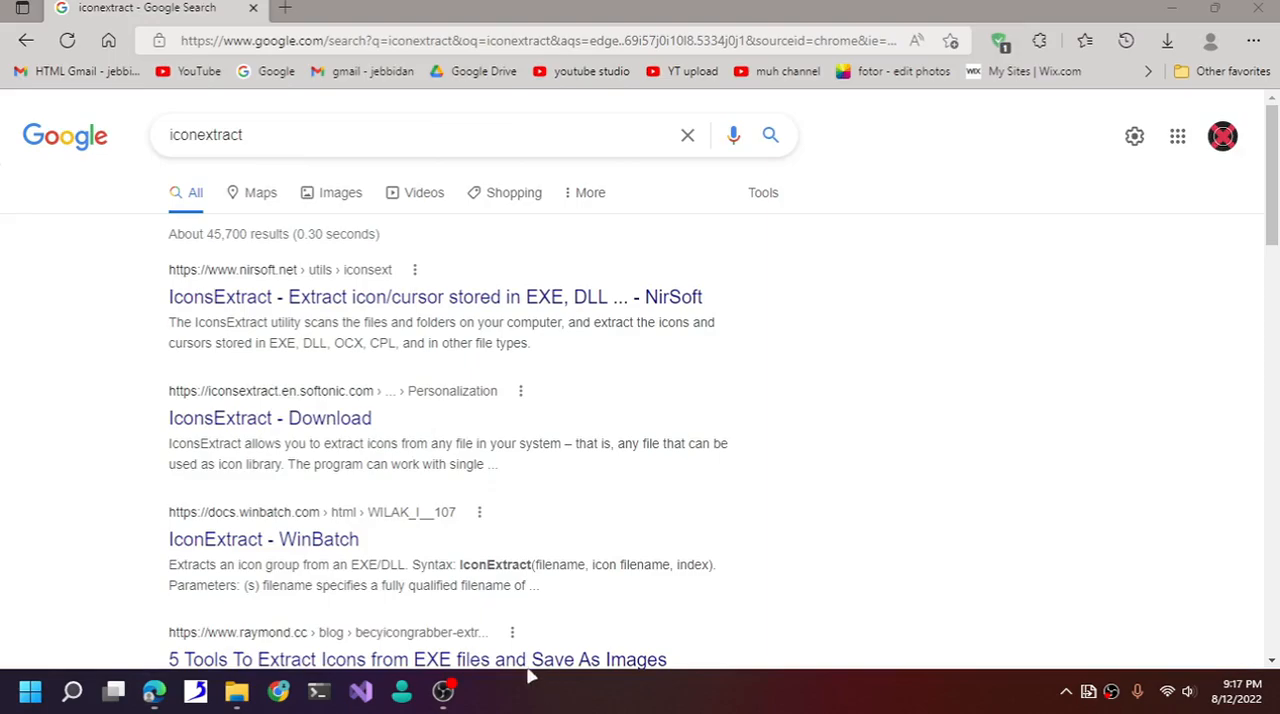
{"action": "left_click", "coordinate": [72, 691]}
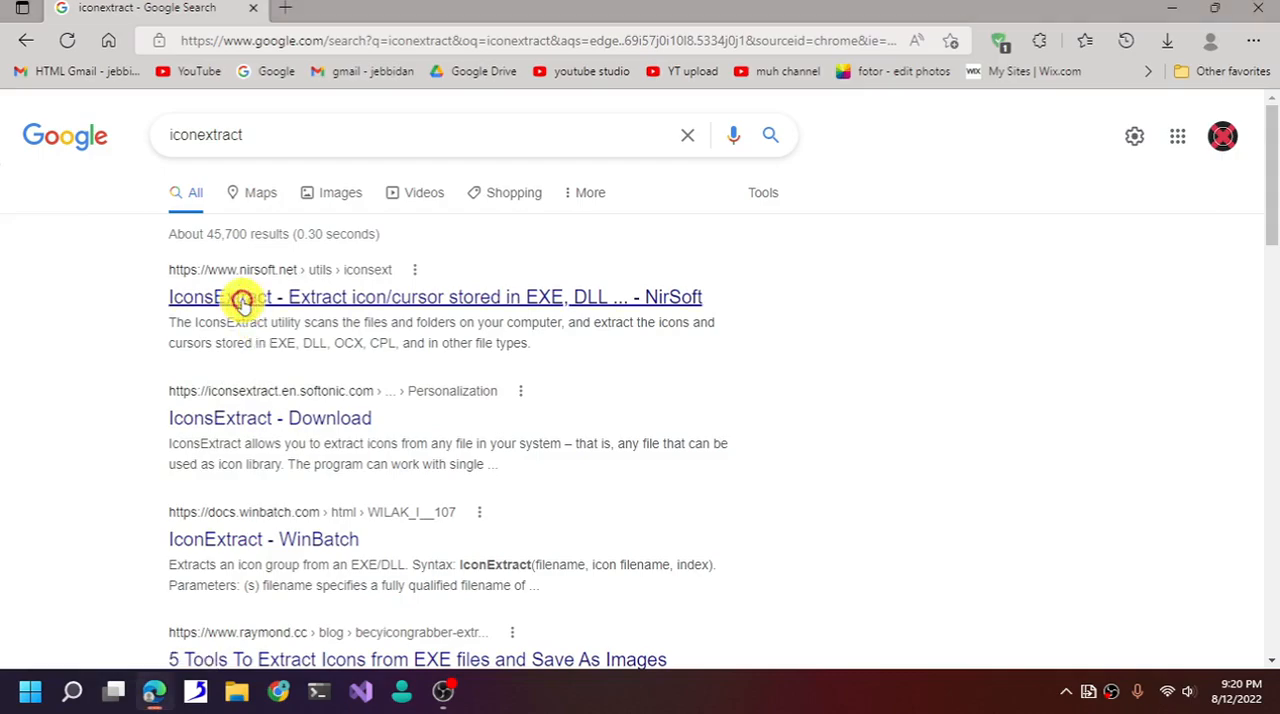
Open the NirSoft IconsExtract page and scroll through its description.
{"action": "left_click", "coordinate": [435, 296]}
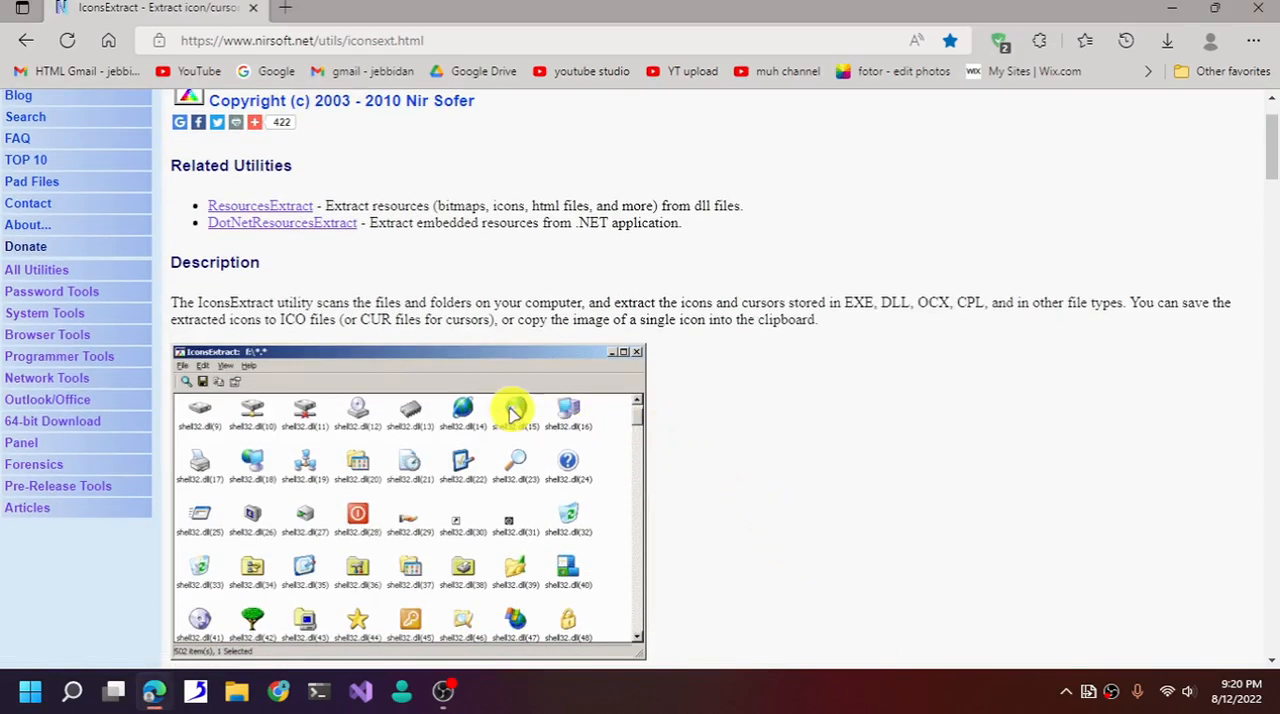
{"action": "scroll", "scroll_direction": "down", "scroll_amount": 3}
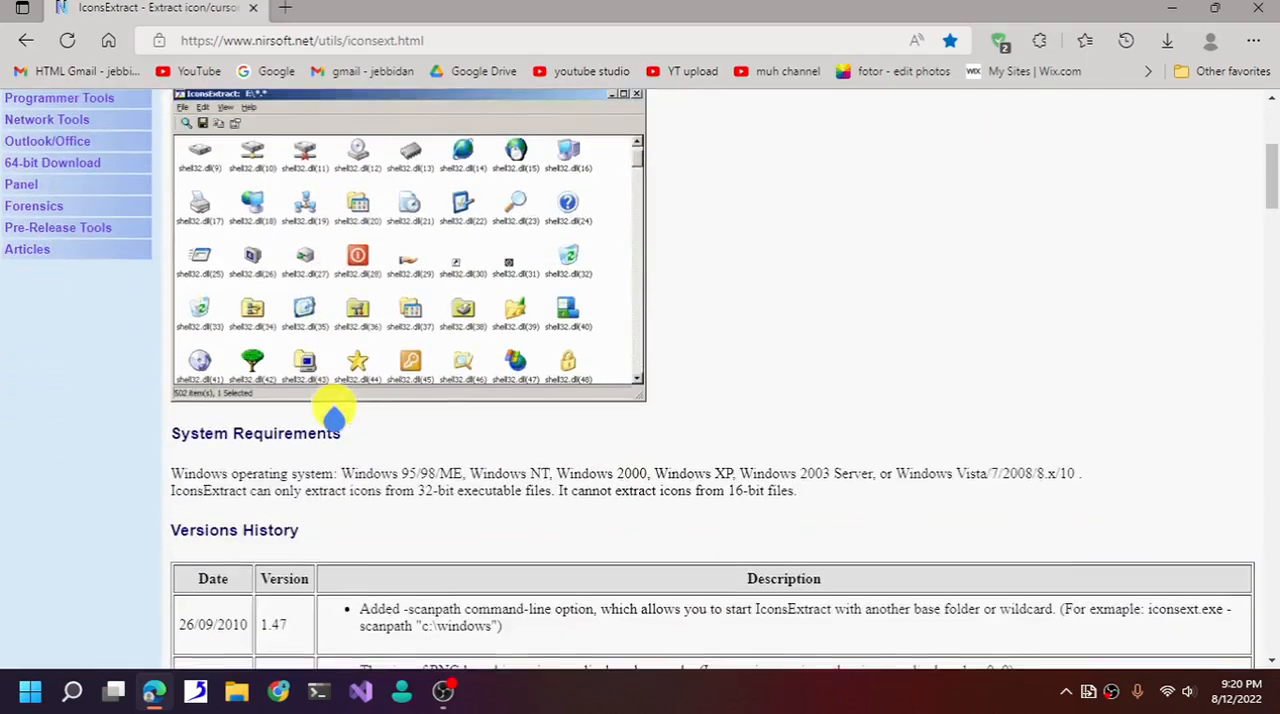
{"action": "scroll", "scroll_direction": "down", "scroll_amount": 3}
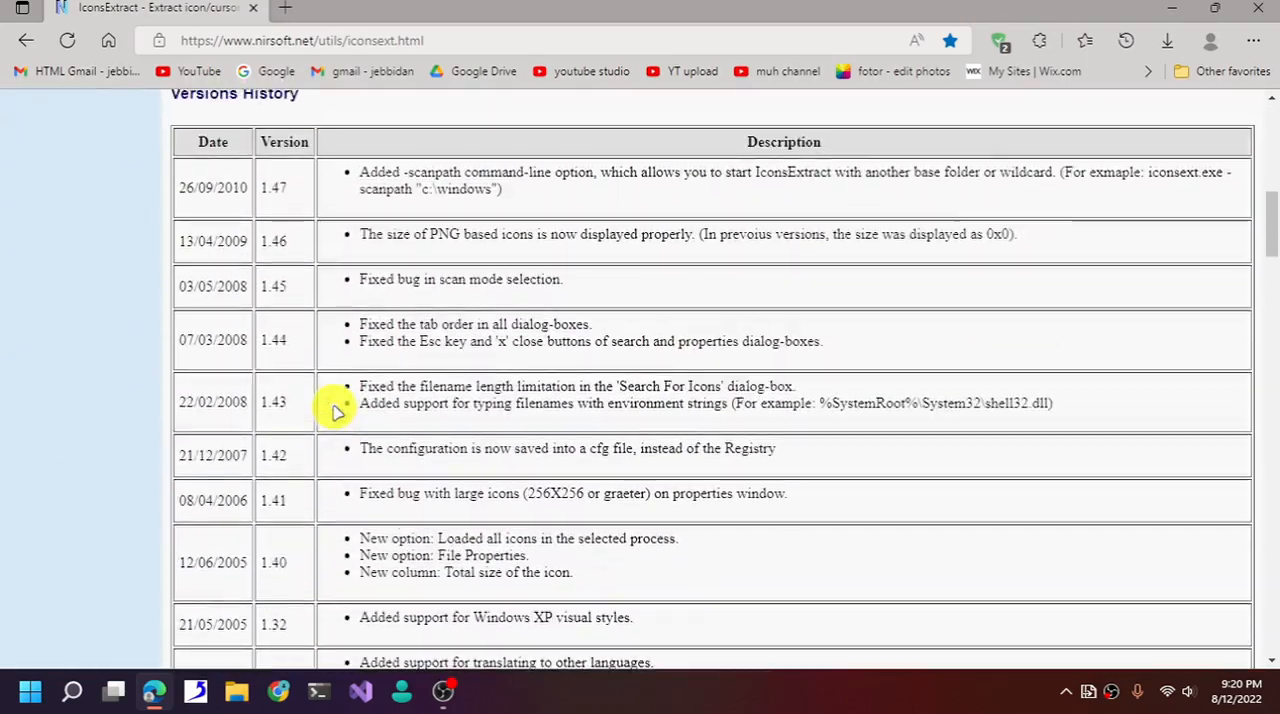
{"action": "scroll", "scroll_direction": "down", "scroll_amount": 3}
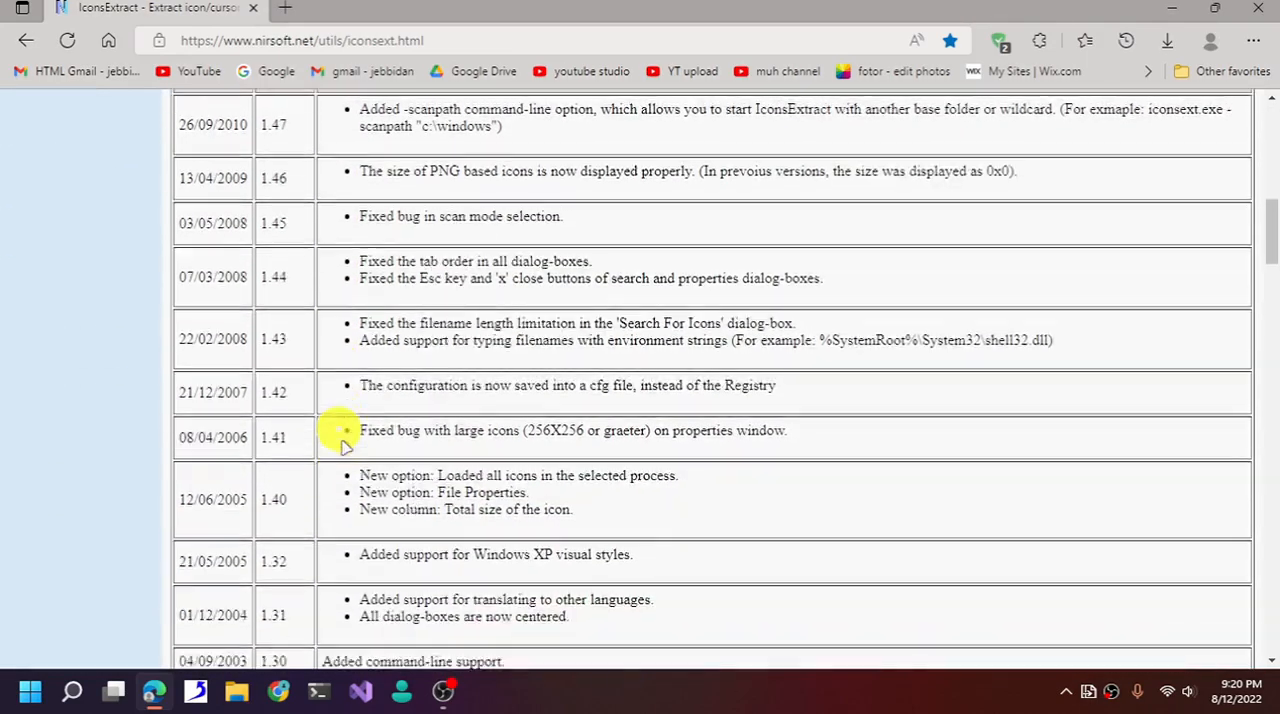
{"action": "scroll", "scroll_direction": "down", "scroll_amount": 3}
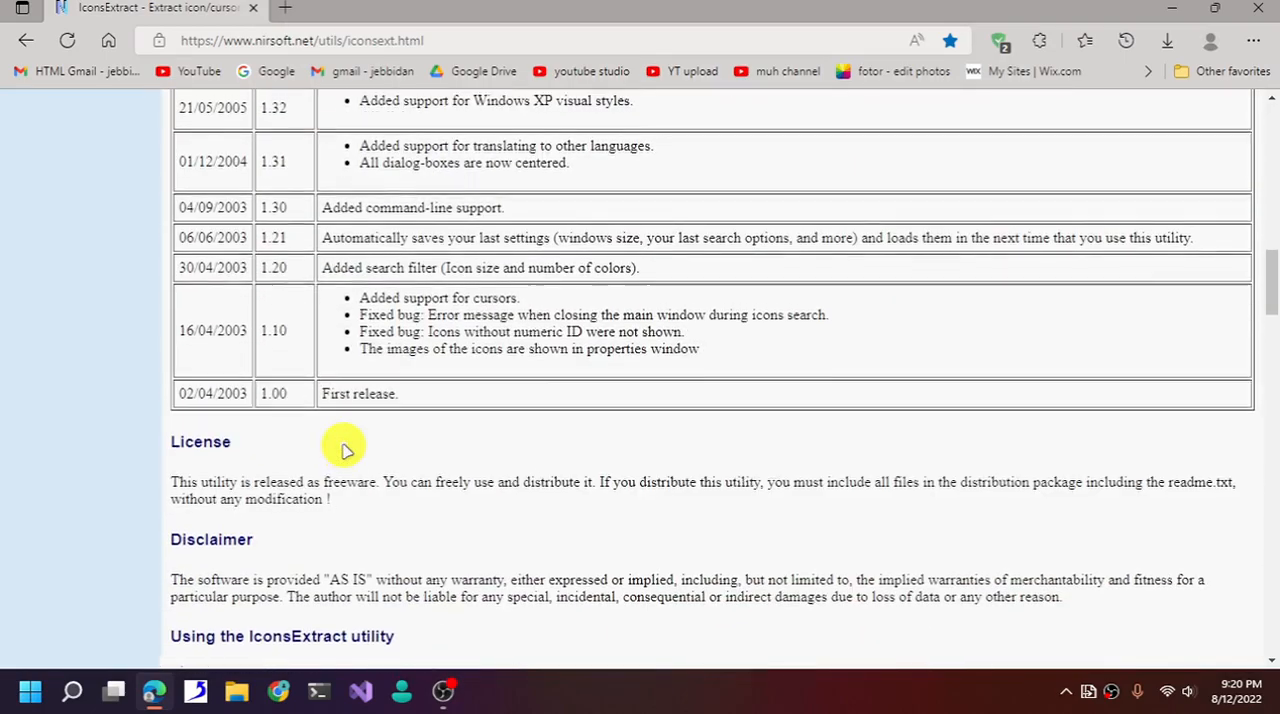
{"action": "scroll", "scroll_direction": "up", "scroll_amount": 3}
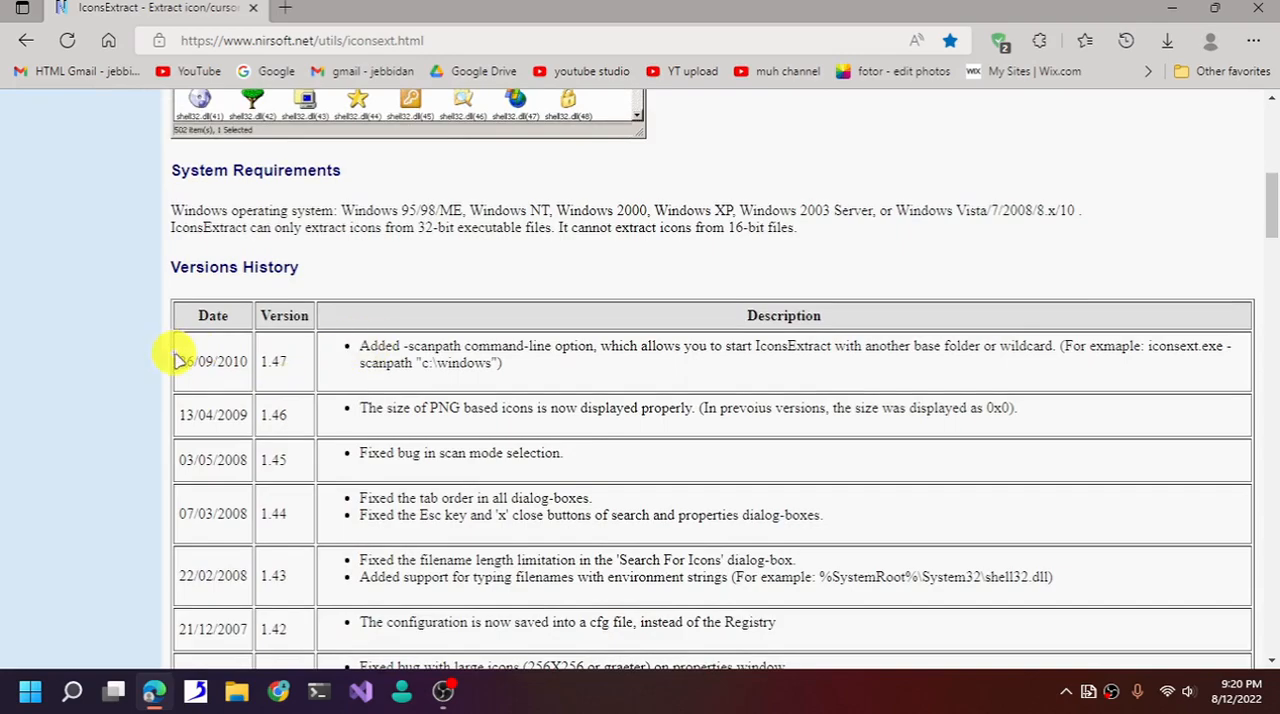
{"action": "mouse_move", "coordinate": [188, 388]}
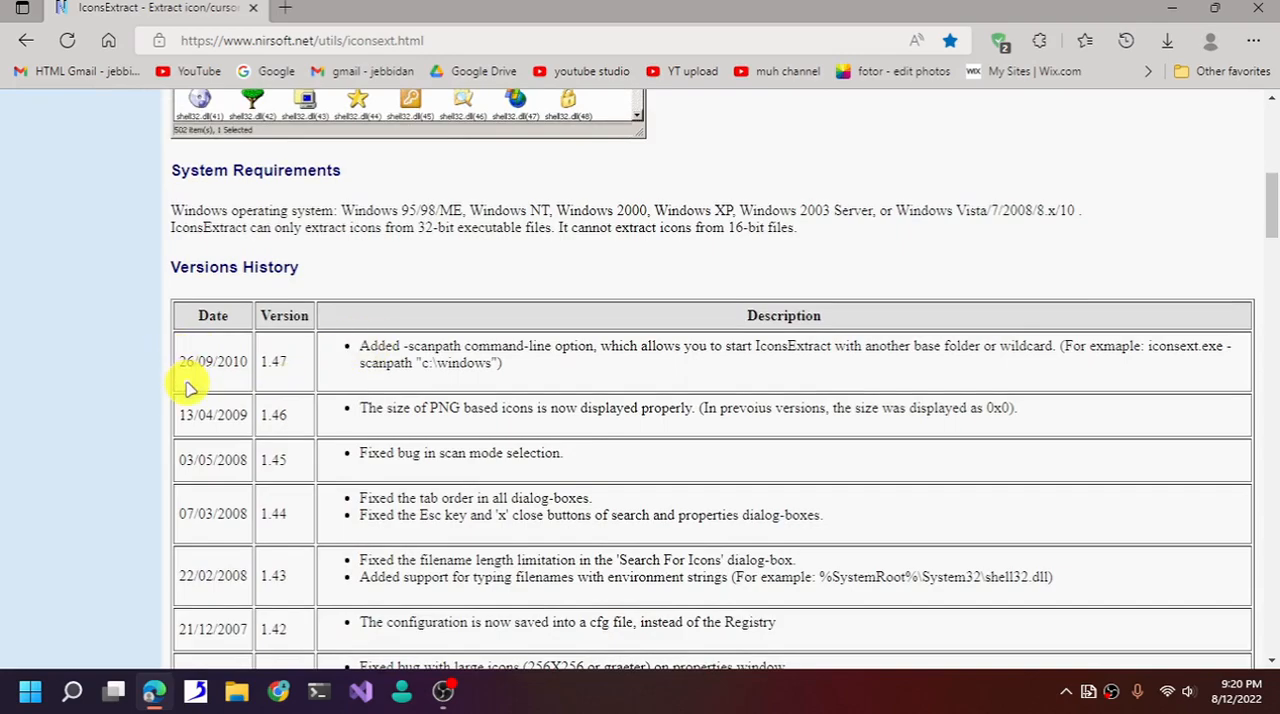
Decline the F12 DevTools prompt and scroll down to the download links.
{"action": "key", "text": "f12"}
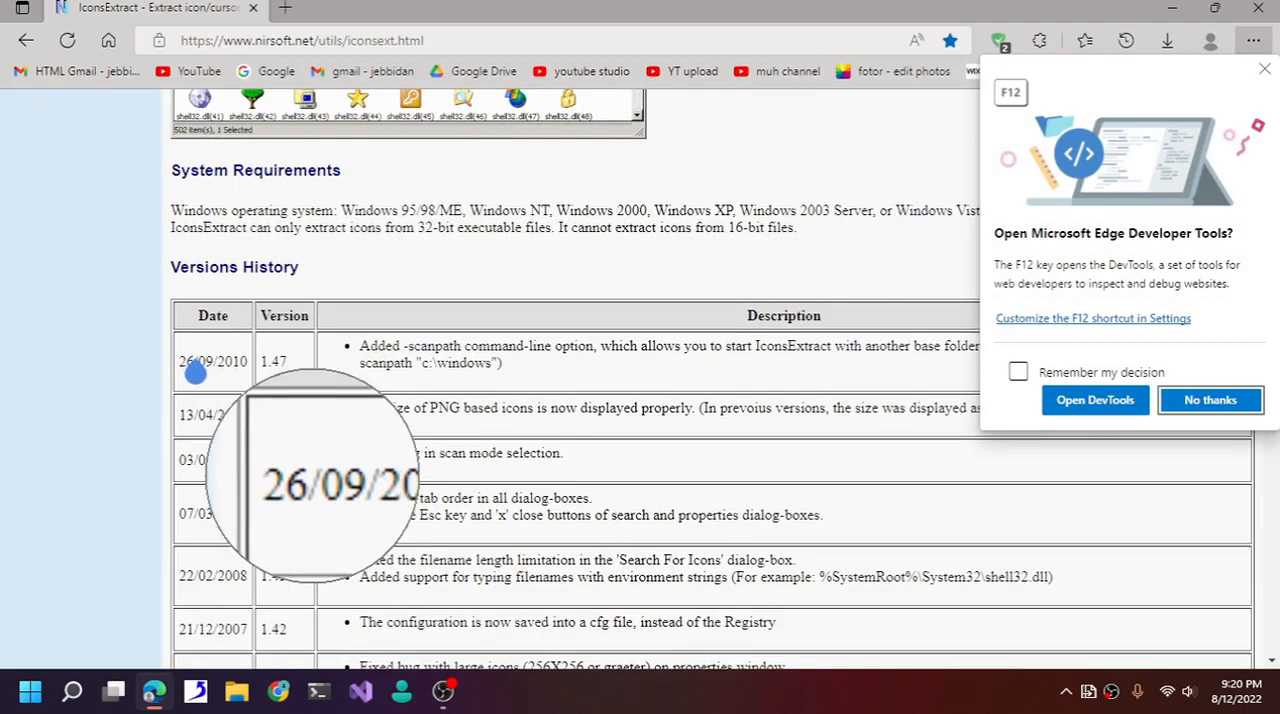
{"action": "left_click", "coordinate": [1018, 372]}
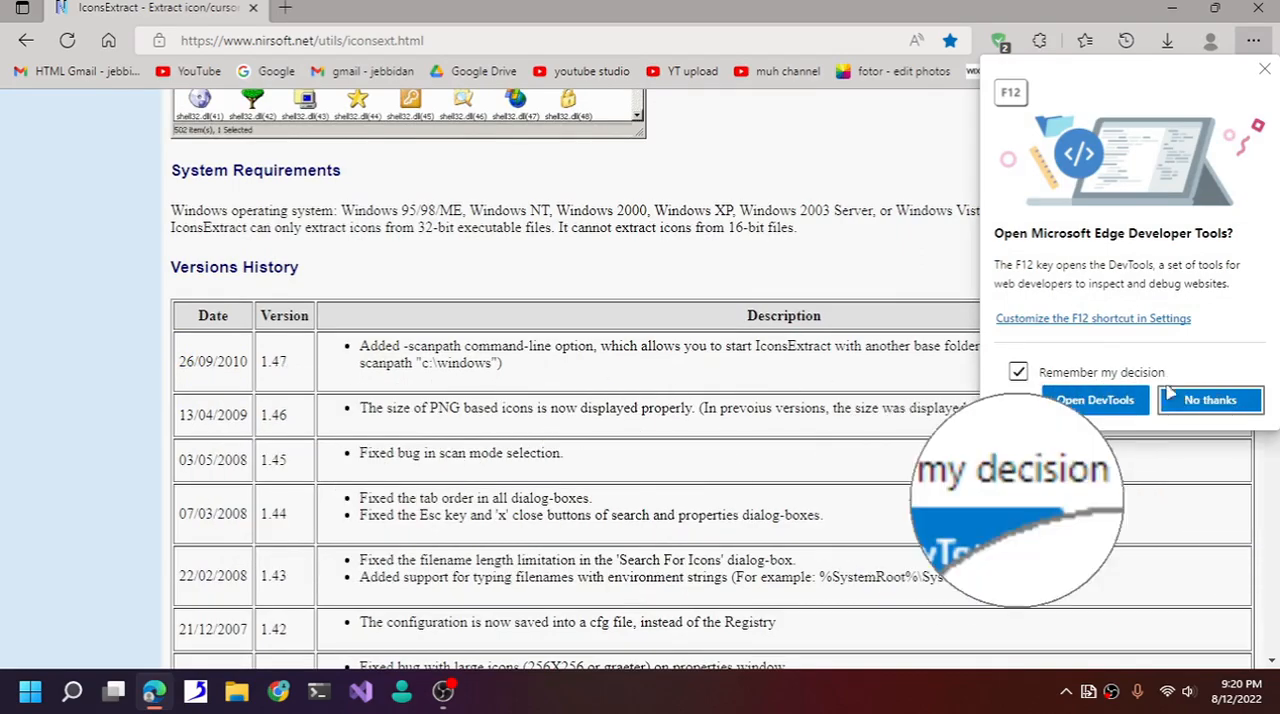
{"action": "left_click", "coordinate": [1209, 400]}
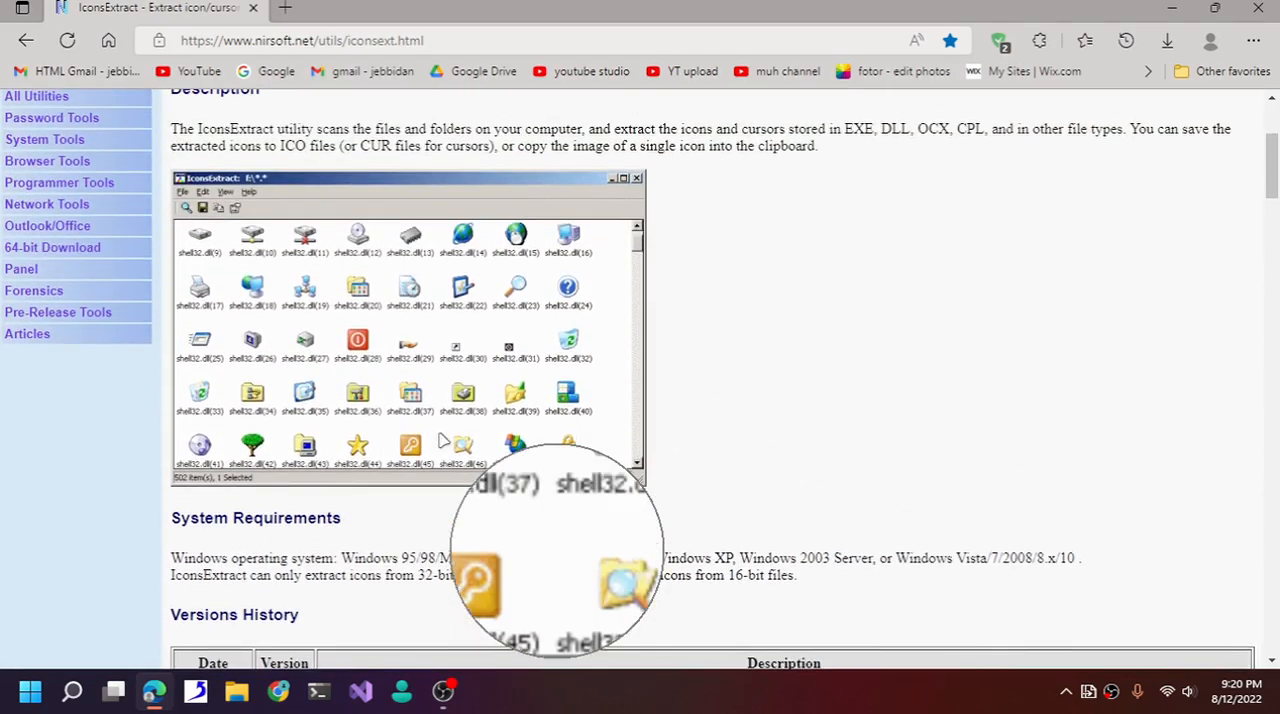
{"action": "scroll", "scroll_direction": "down", "scroll_amount": 3}
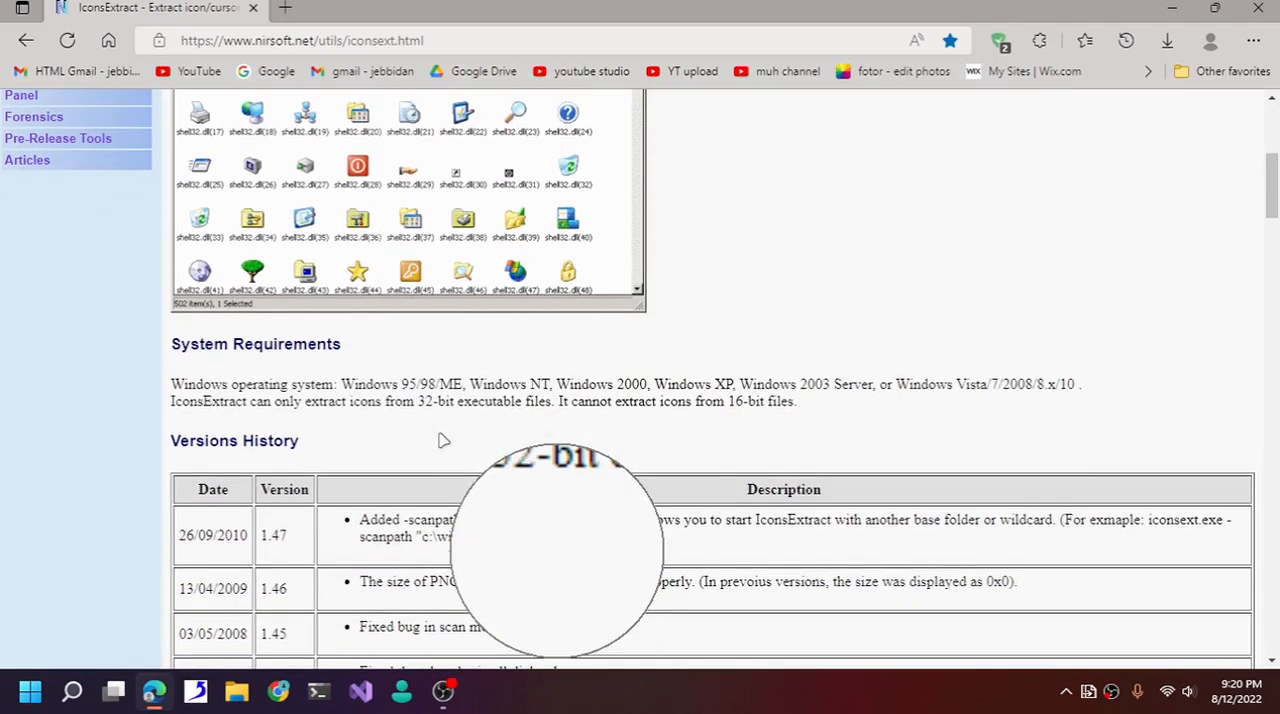
{"action": "scroll", "scroll_direction": "up", "scroll_amount": 3}
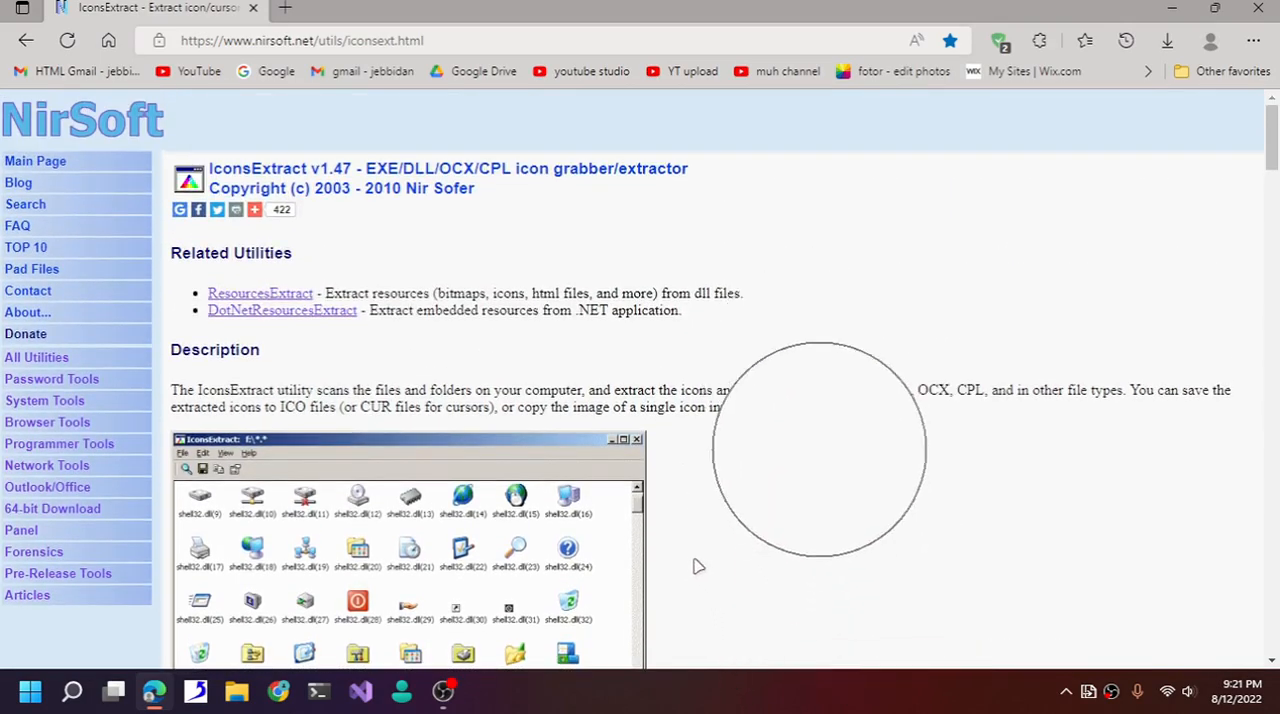
{"action": "scroll", "scroll_direction": "down", "scroll_amount": 3}
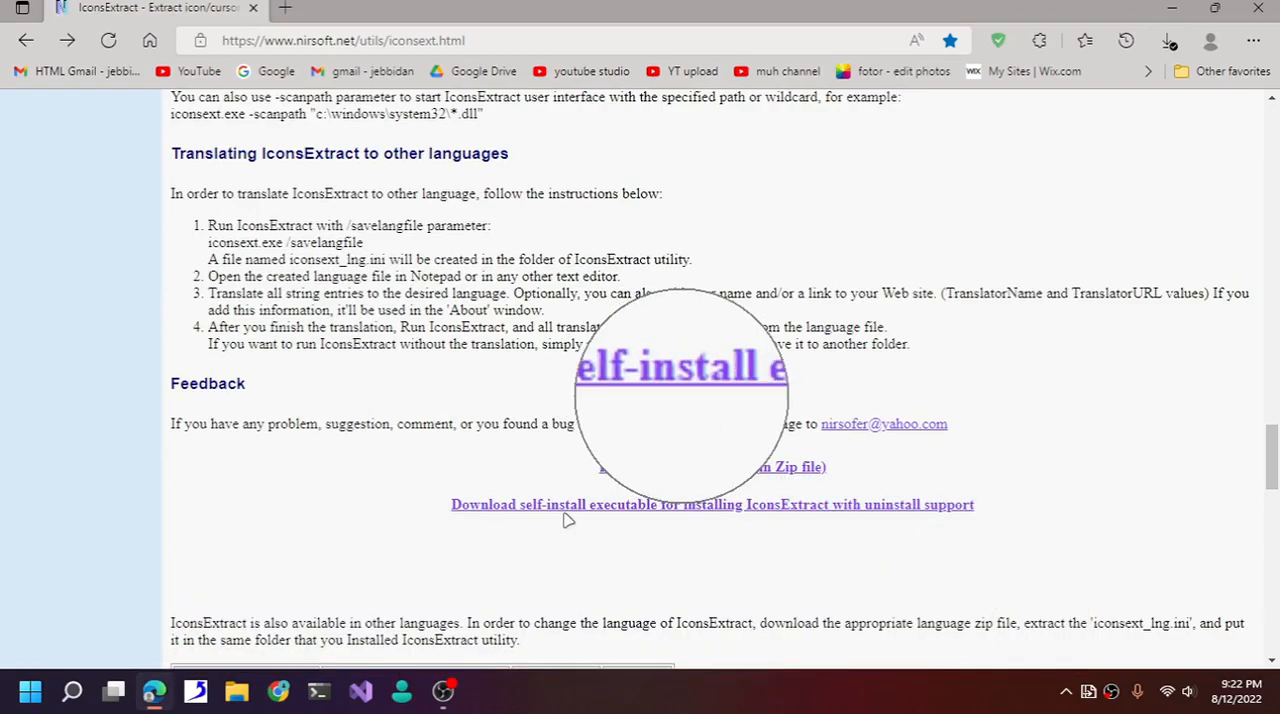
Download and keep the IconsExtract self-install setup, then run it past the .NET error.
{"action": "left_click", "coordinate": [1168, 40]}
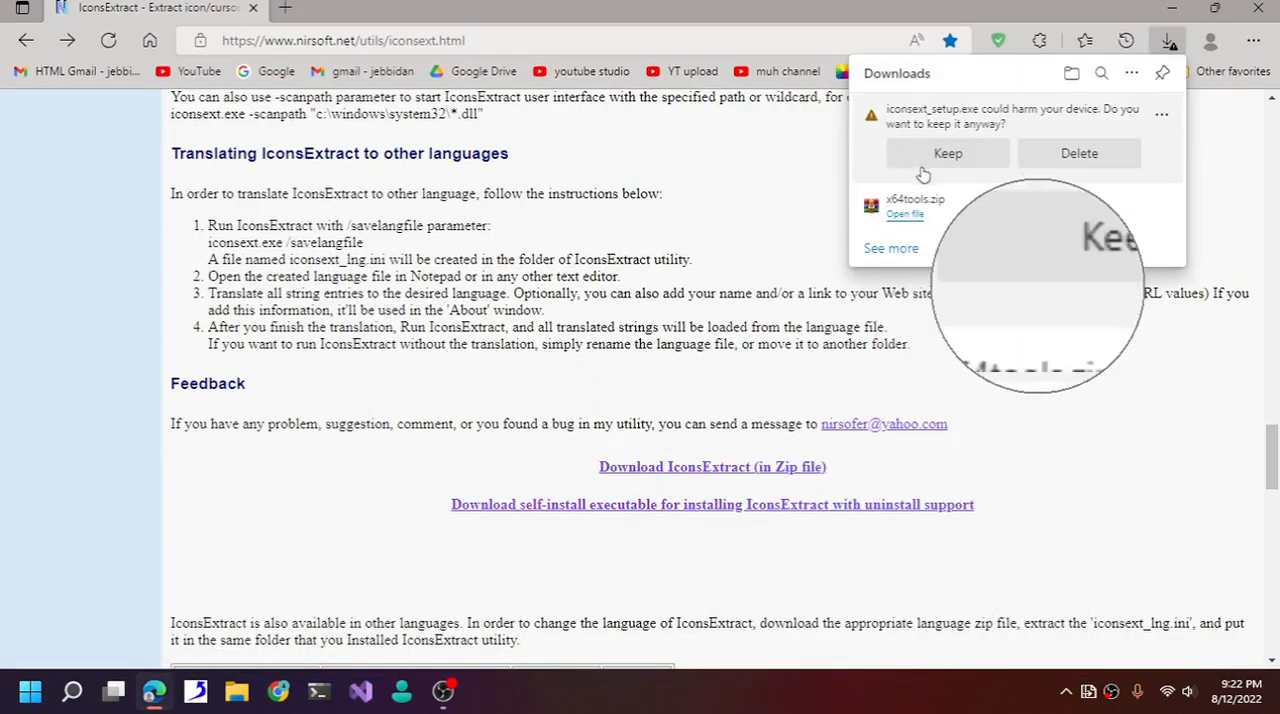
{"action": "left_click", "coordinate": [947, 153]}
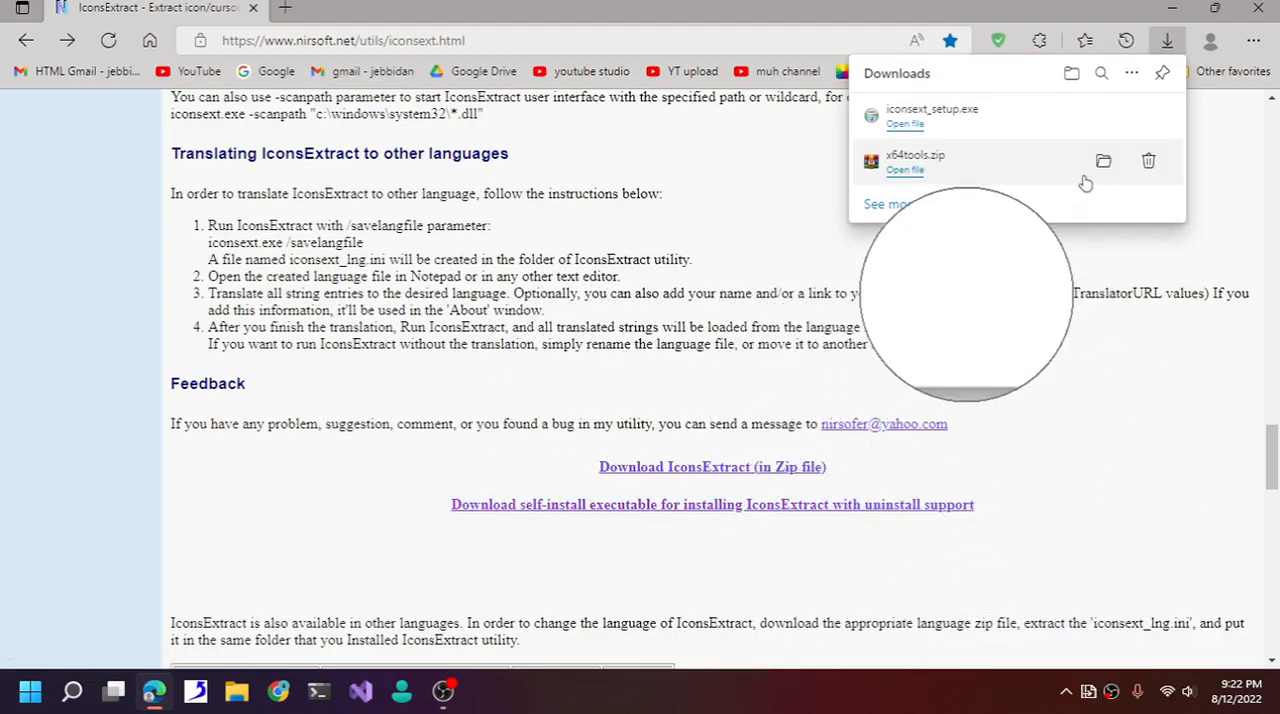
{"action": "left_click", "coordinate": [904, 123]}
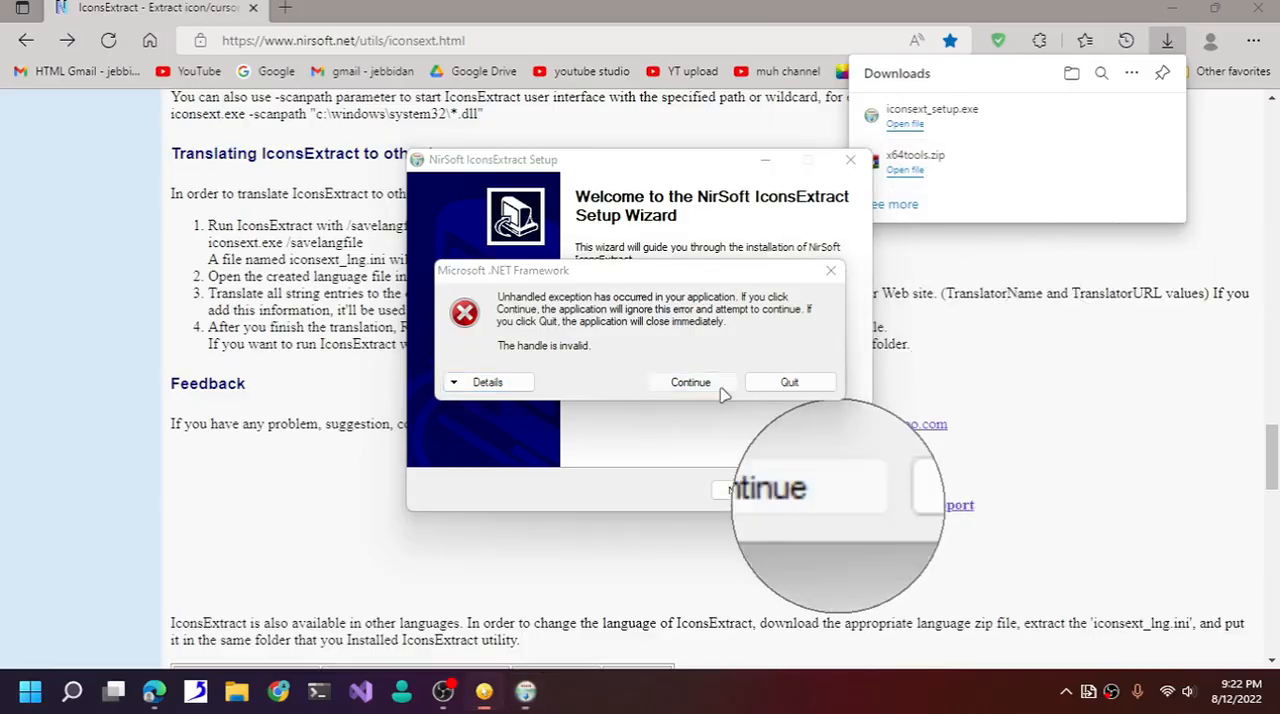
{"action": "left_click", "coordinate": [690, 382]}
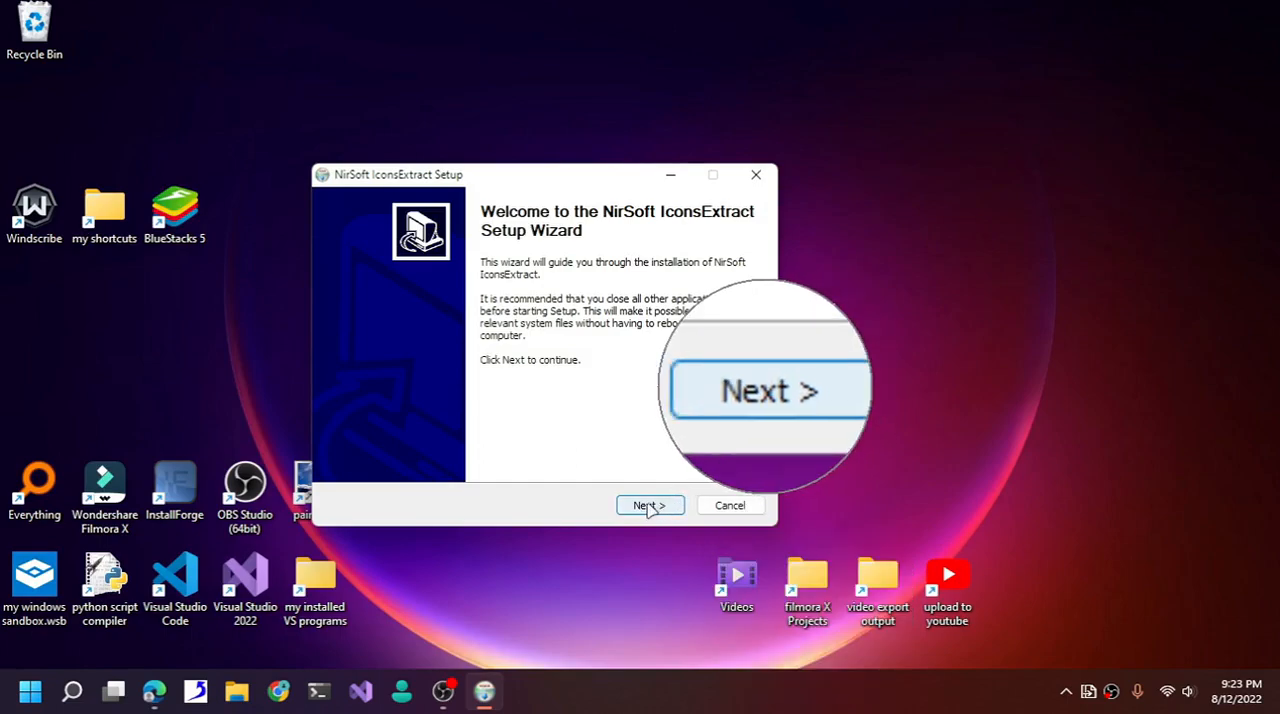
Finish the IconsExtract Setup wizard and reopen the Windows search panel.
{"action": "left_click", "coordinate": [650, 505]}
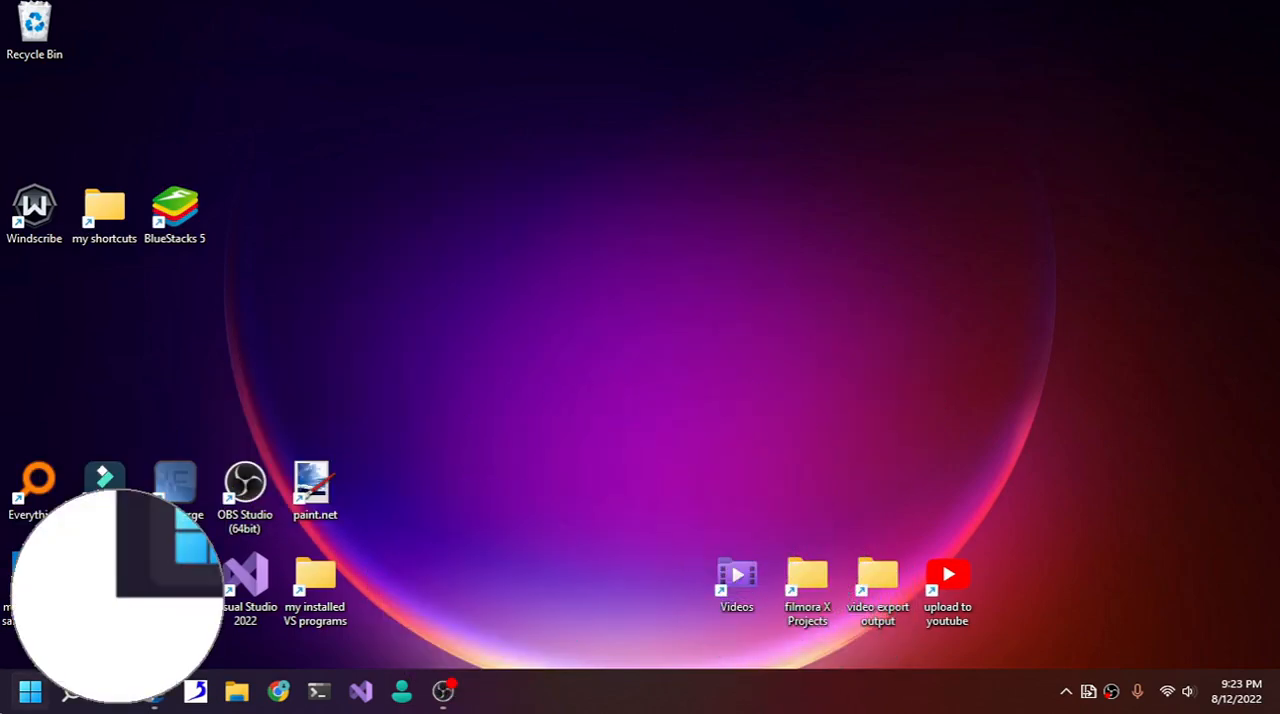
{"action": "left_click", "coordinate": [29, 691]}
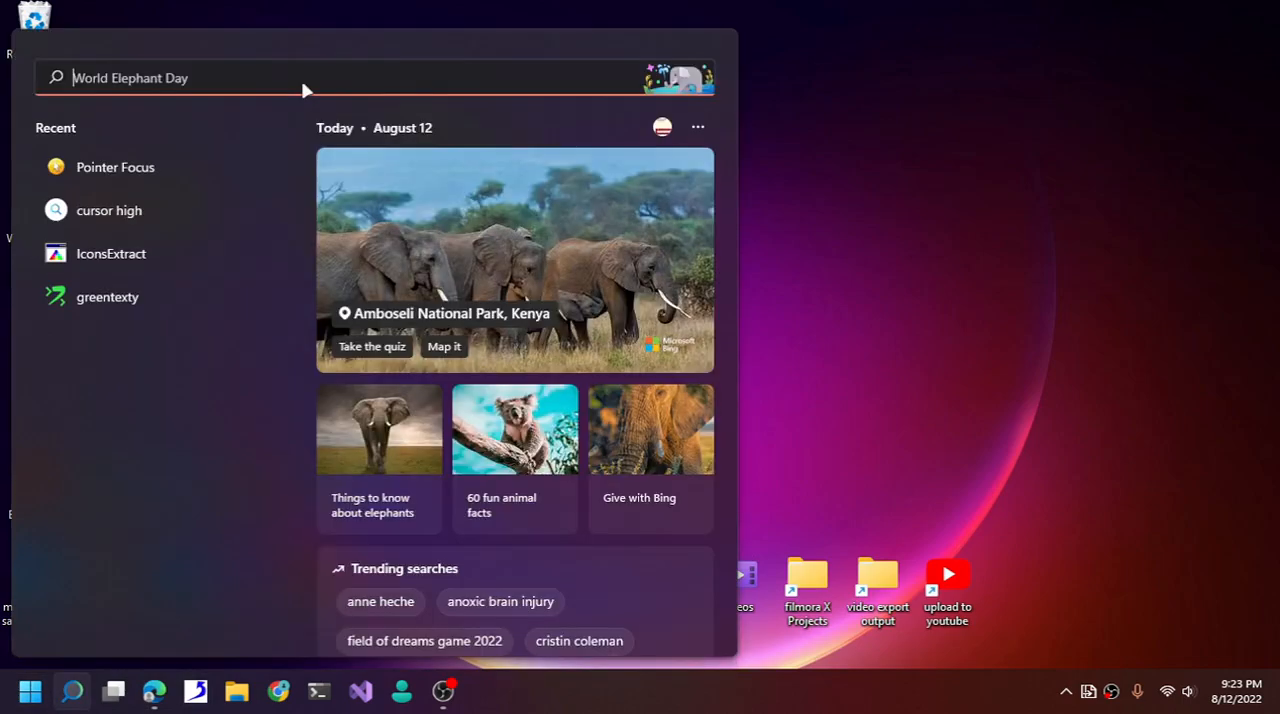
{"action": "mouse_move", "coordinate": [303, 97]}
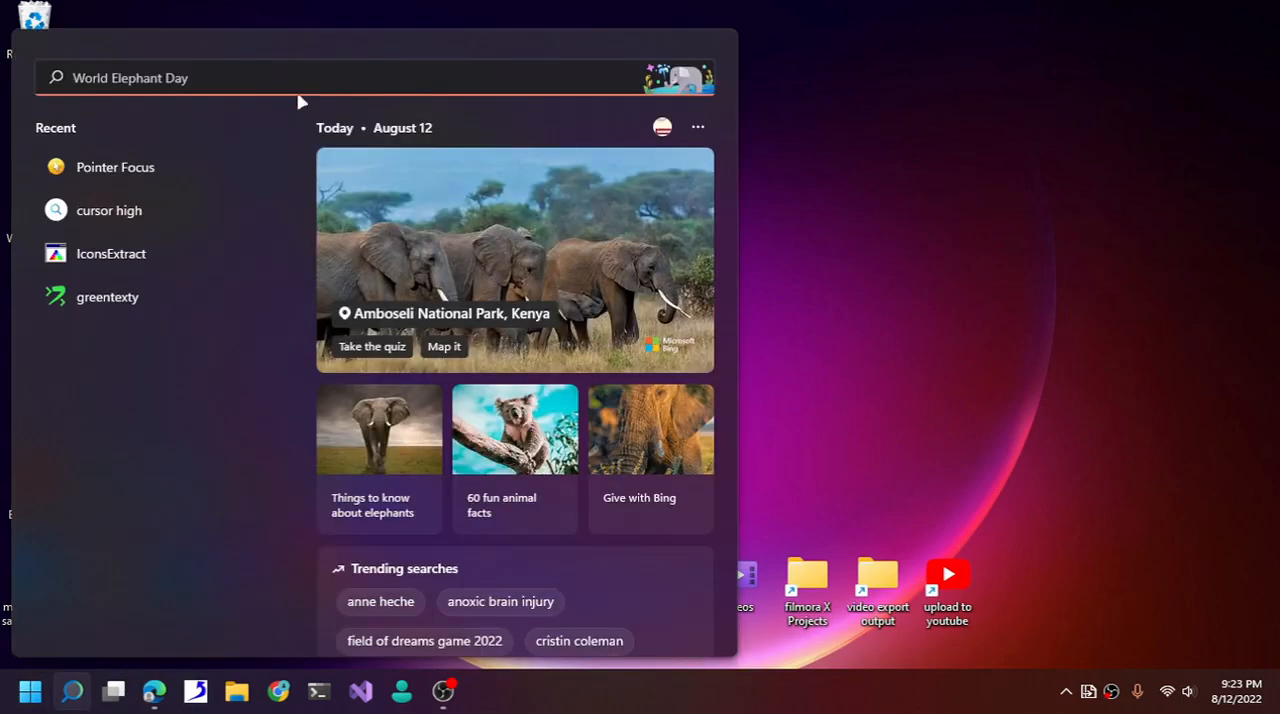
Launch IconsExtract from recent apps and focus the Search For Icons file path.
{"action": "left_click", "coordinate": [111, 253]}
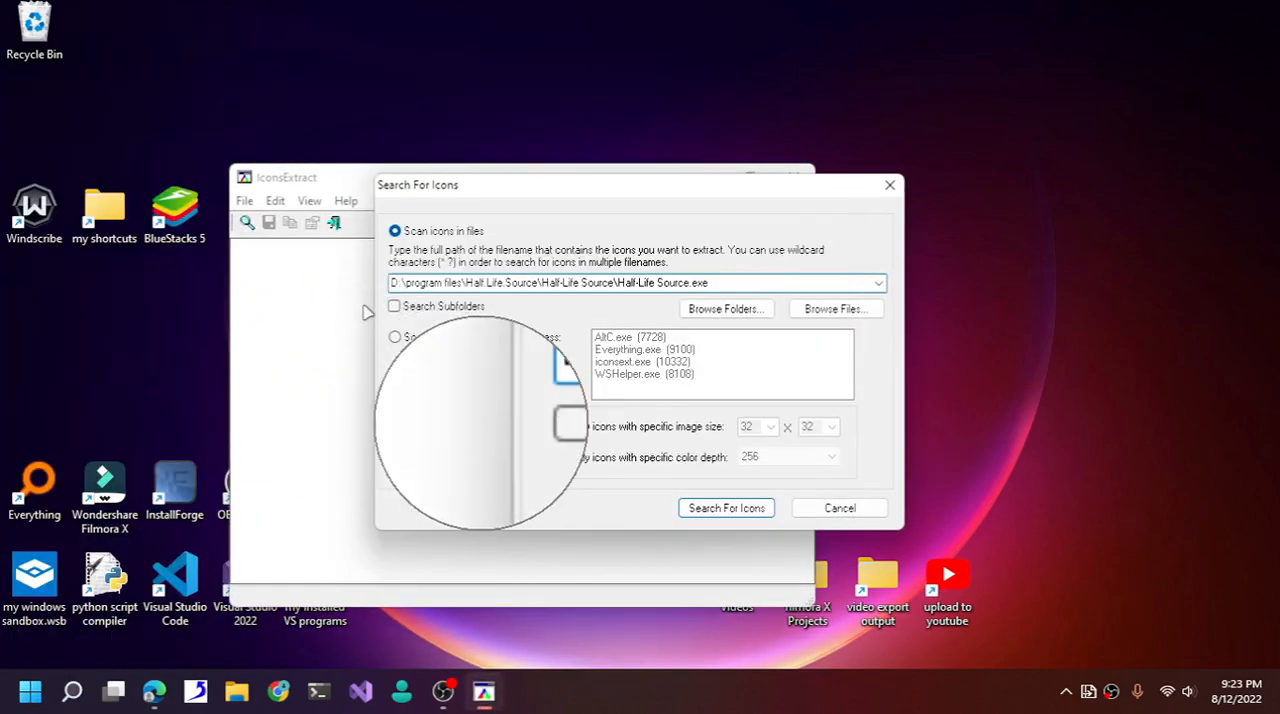
{"action": "left_click", "coordinate": [29, 691]}
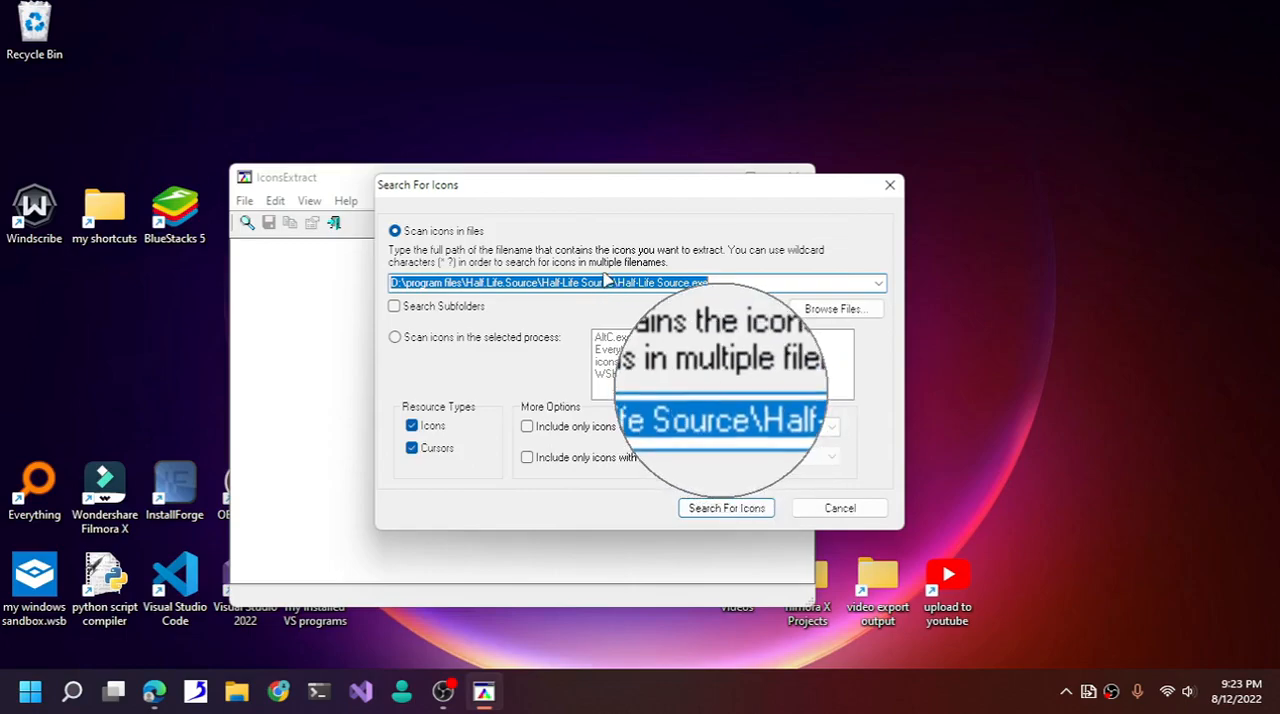
{"action": "left_click", "coordinate": [29, 691]}
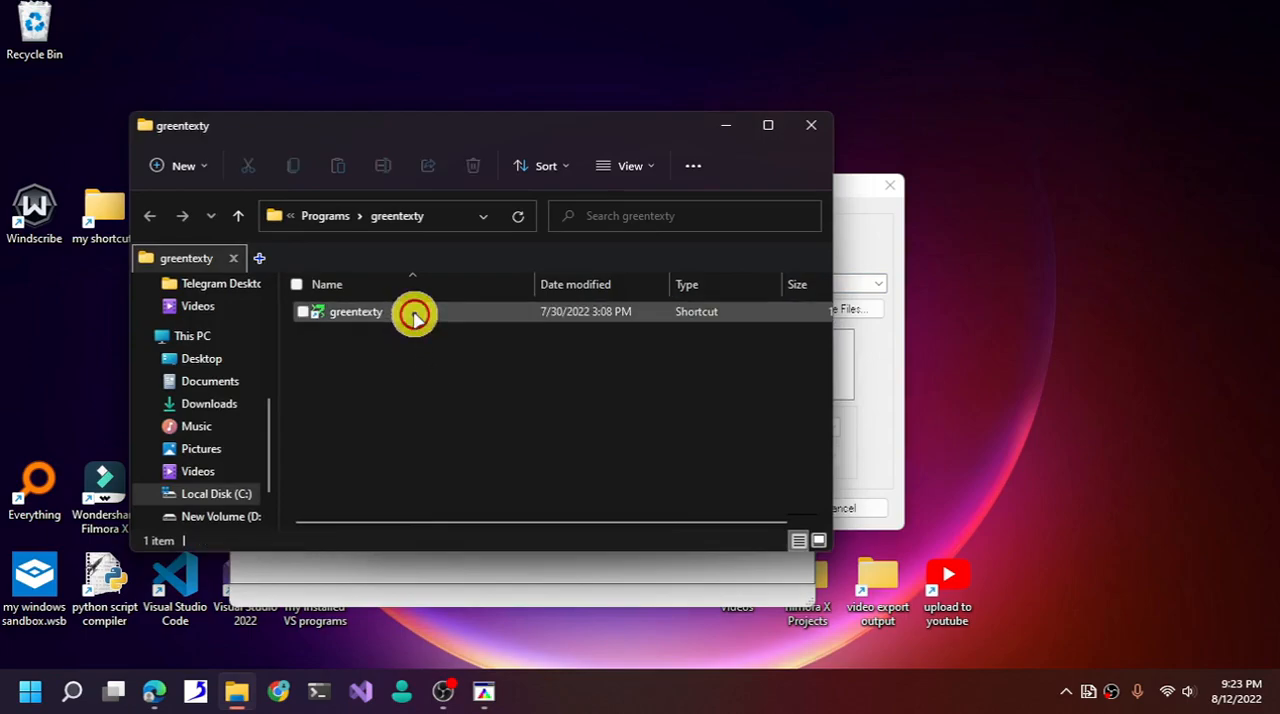
Drag Greentexty.exe from its install folder into the Search For Icons path box.
{"action": "left_click", "coordinate": [413, 311]}
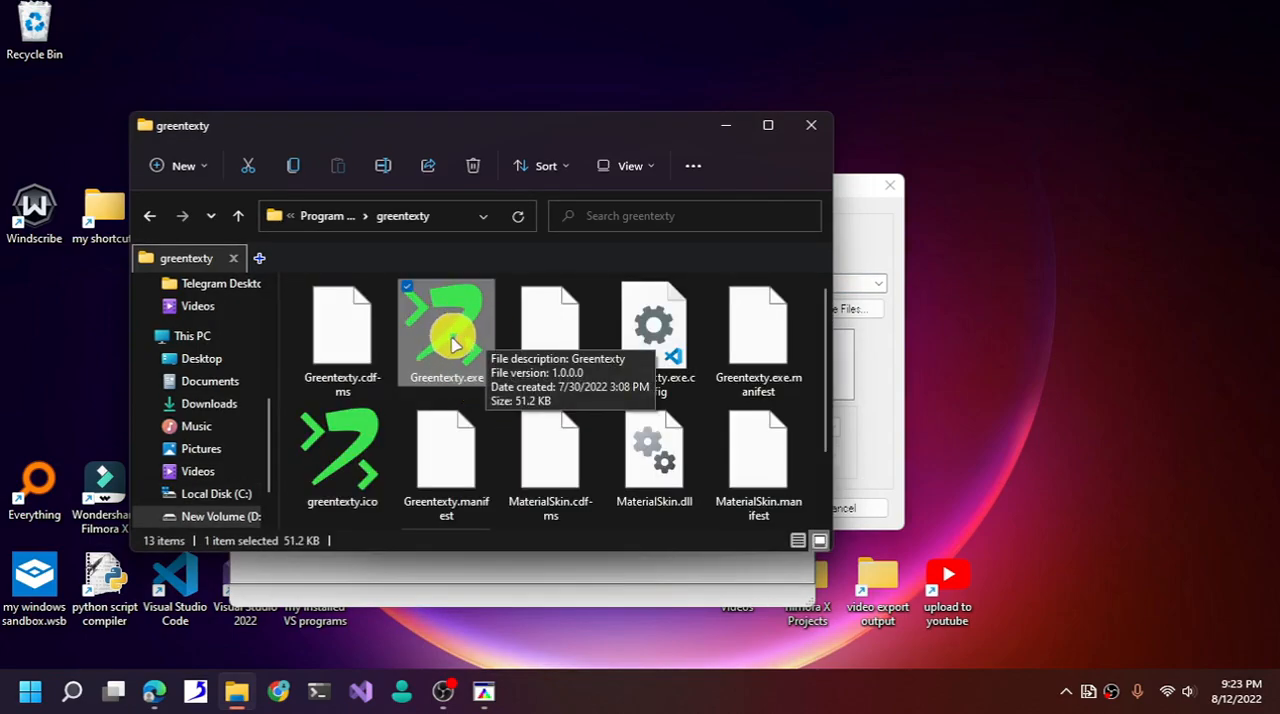
{"action": "left_click_drag", "start_coordinate": [185, 125], "coordinate": [479, 149]}
{"action": "type", "text": "D:\\Program files (x86)\\greentexty\\Greentexty.exe"}
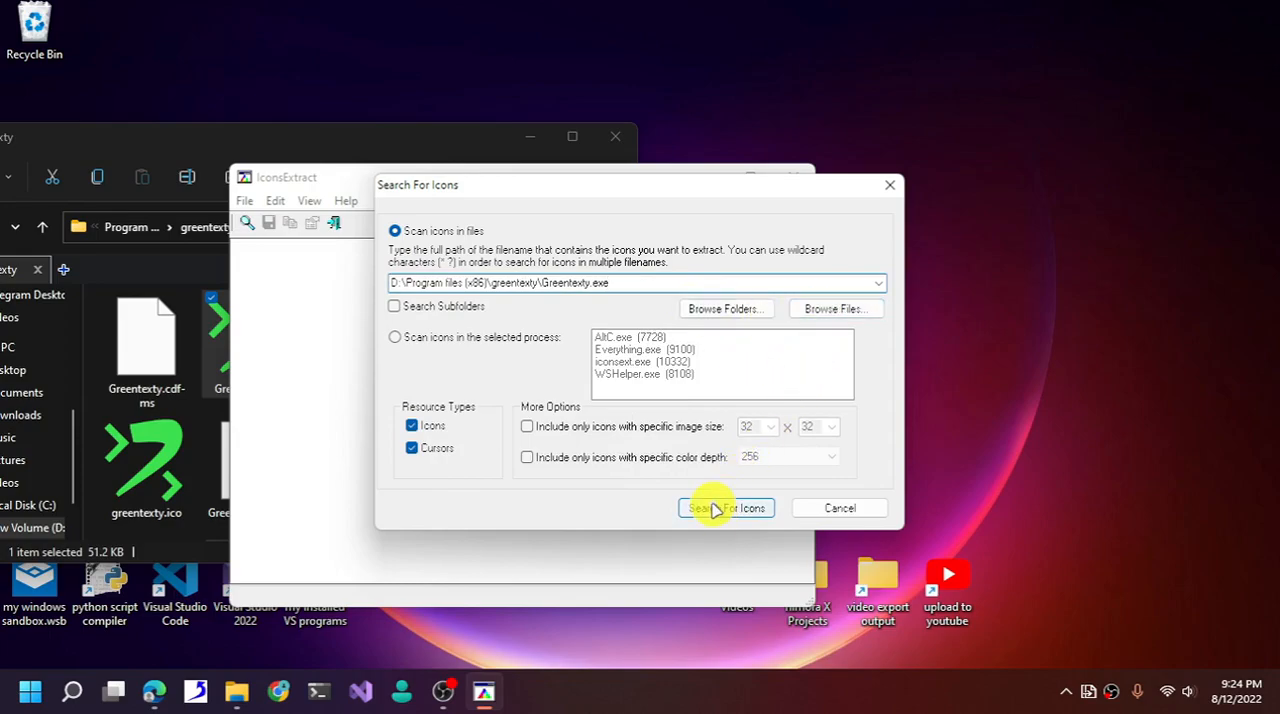
Scan Greentexty.exe for icons and open the Save Selected Icons dialog.
{"action": "left_click", "coordinate": [725, 508]}
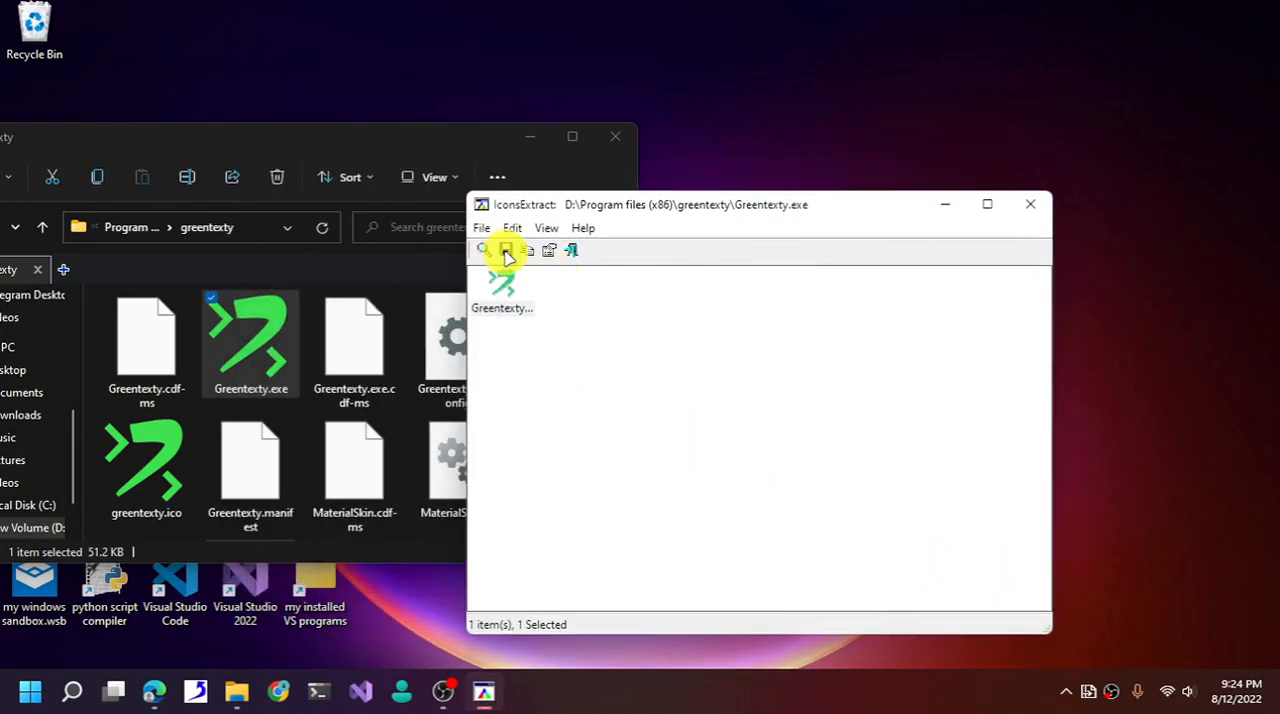
{"action": "left_click", "coordinate": [506, 250]}
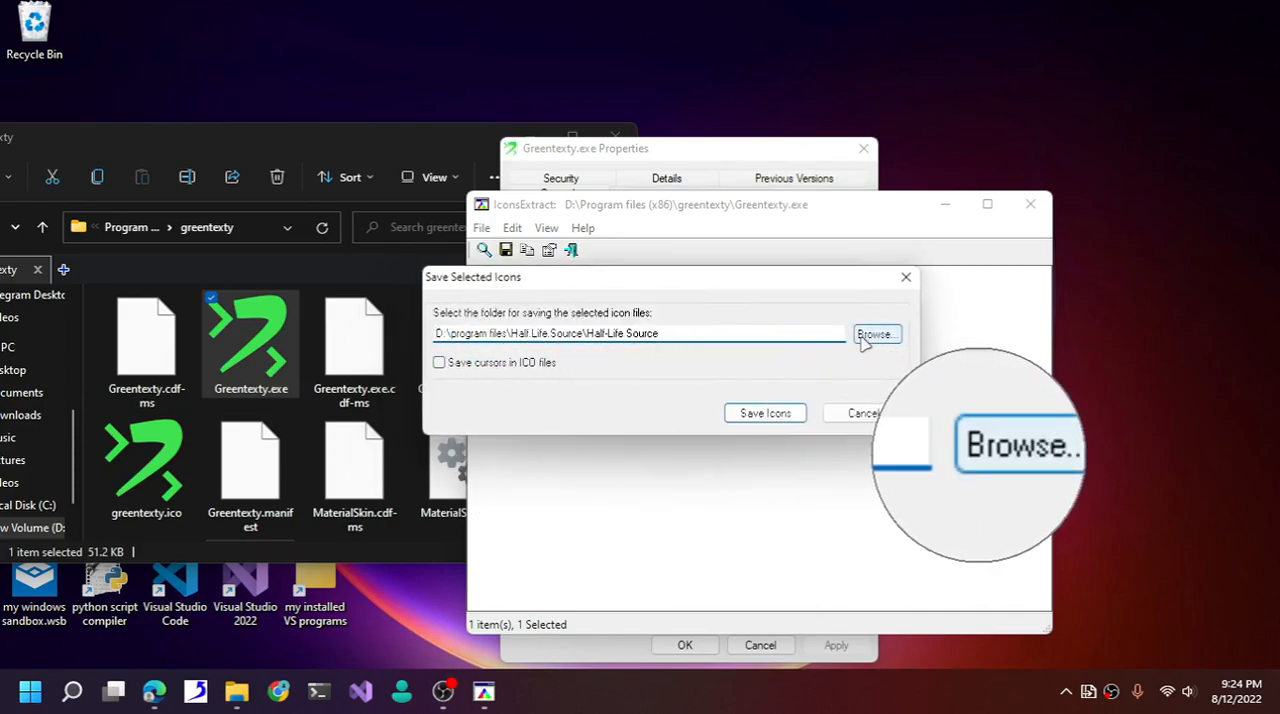
Choose the Desktop as the destination folder and save the Greentexty icon there.
{"action": "left_click", "coordinate": [875, 333]}
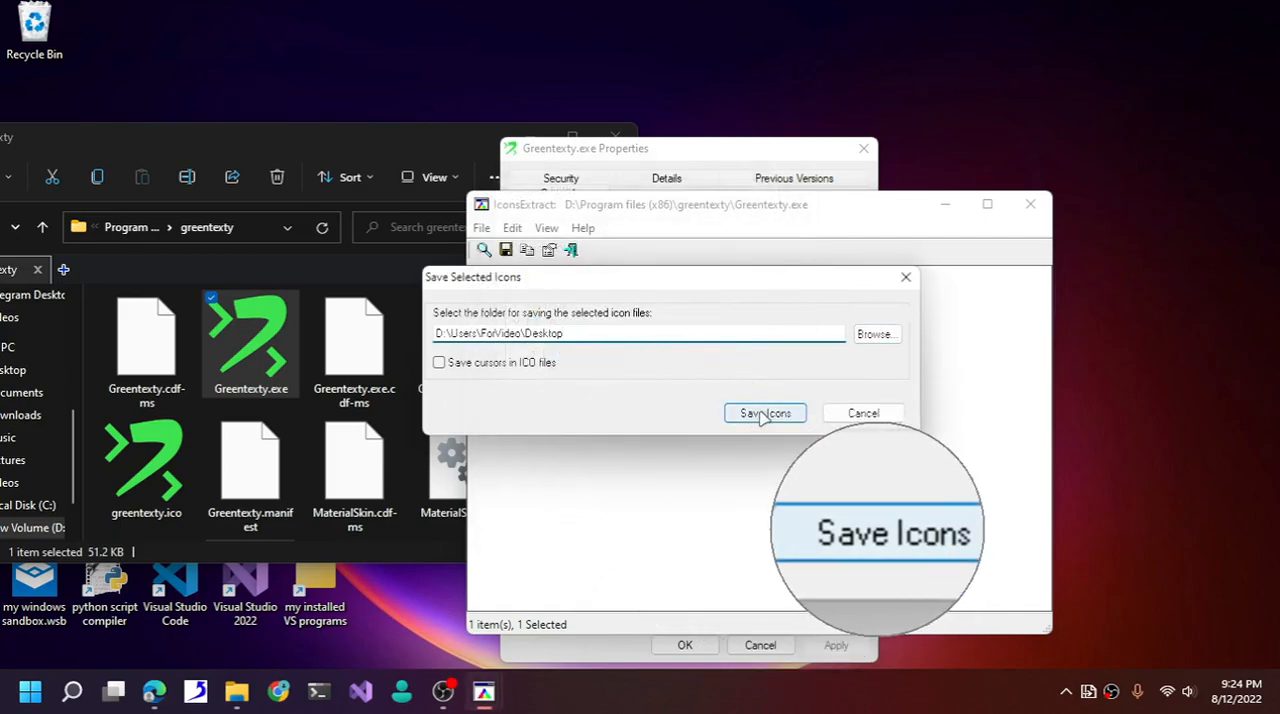
{"action": "left_click", "coordinate": [765, 413]}
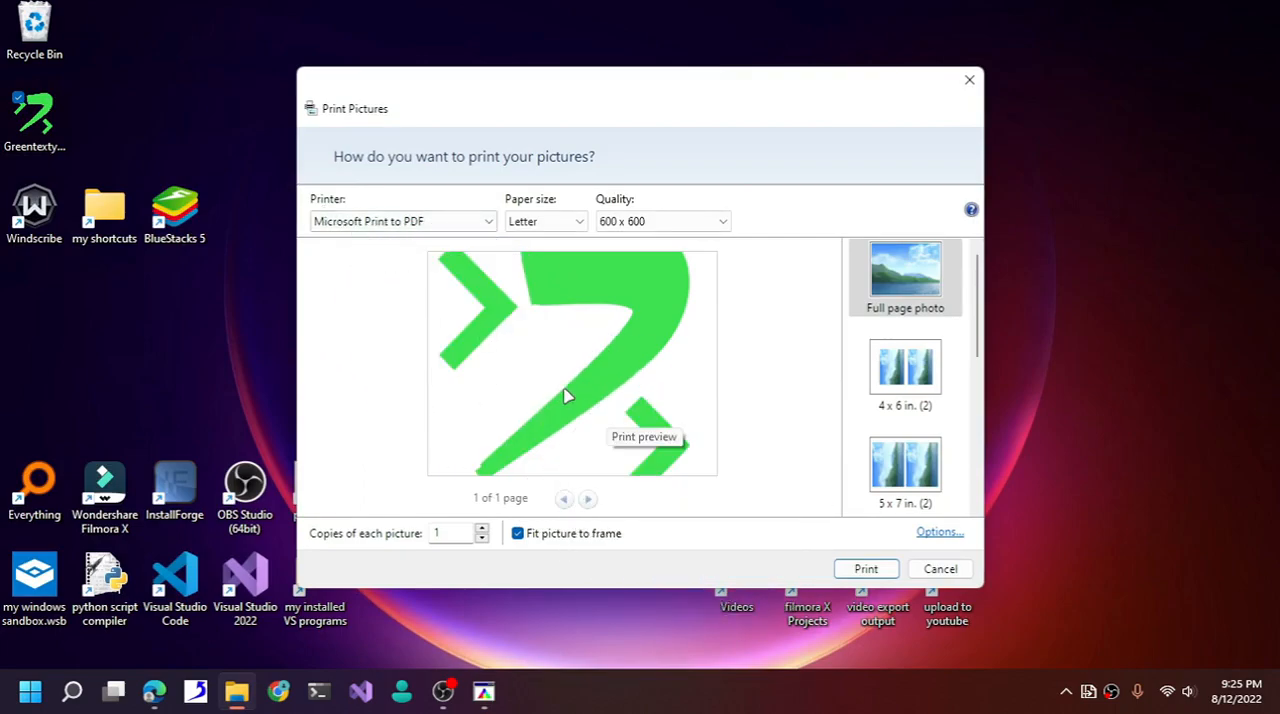
{"action": "mouse_move", "coordinate": [755, 93]}
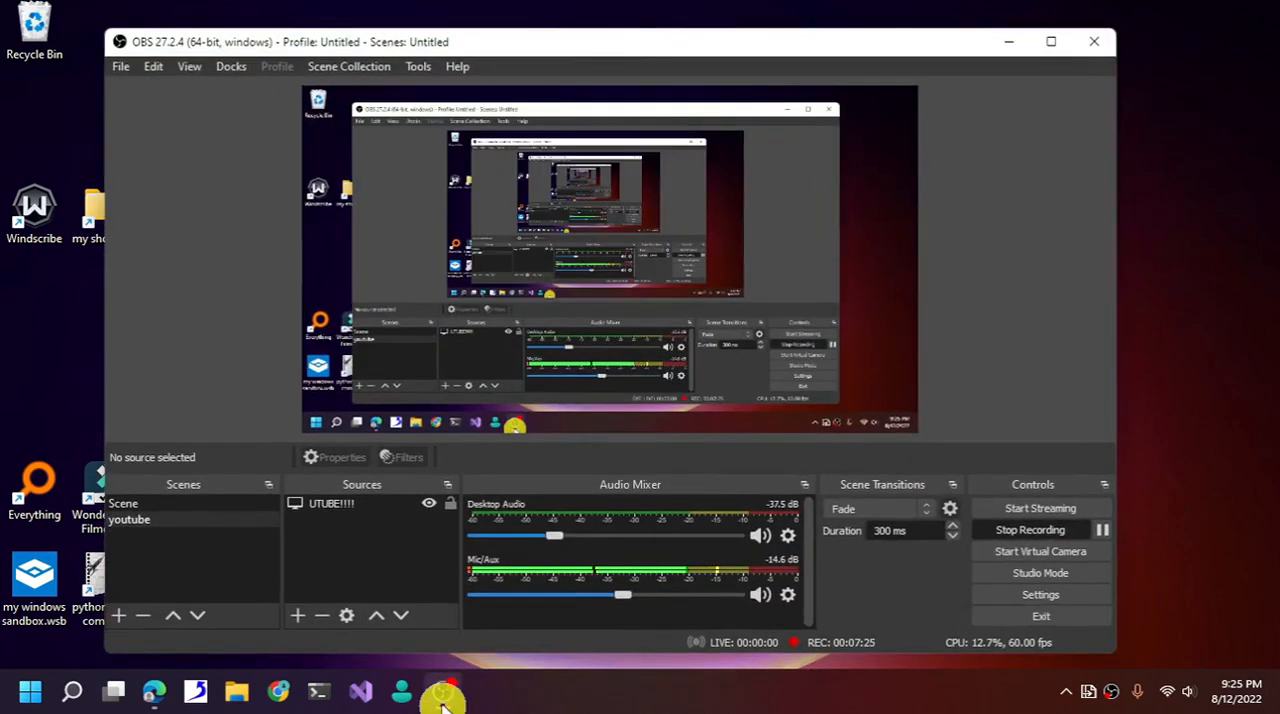
{"action": "mouse_move", "coordinate": [655, 685]}
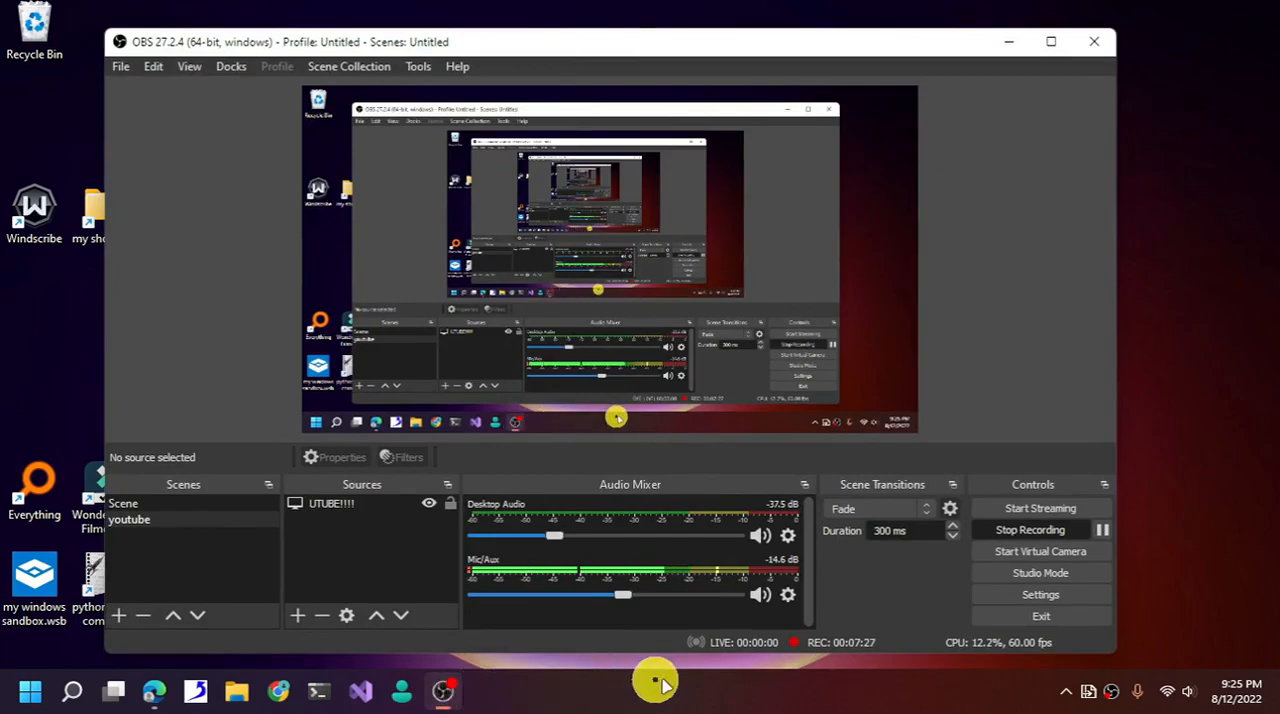